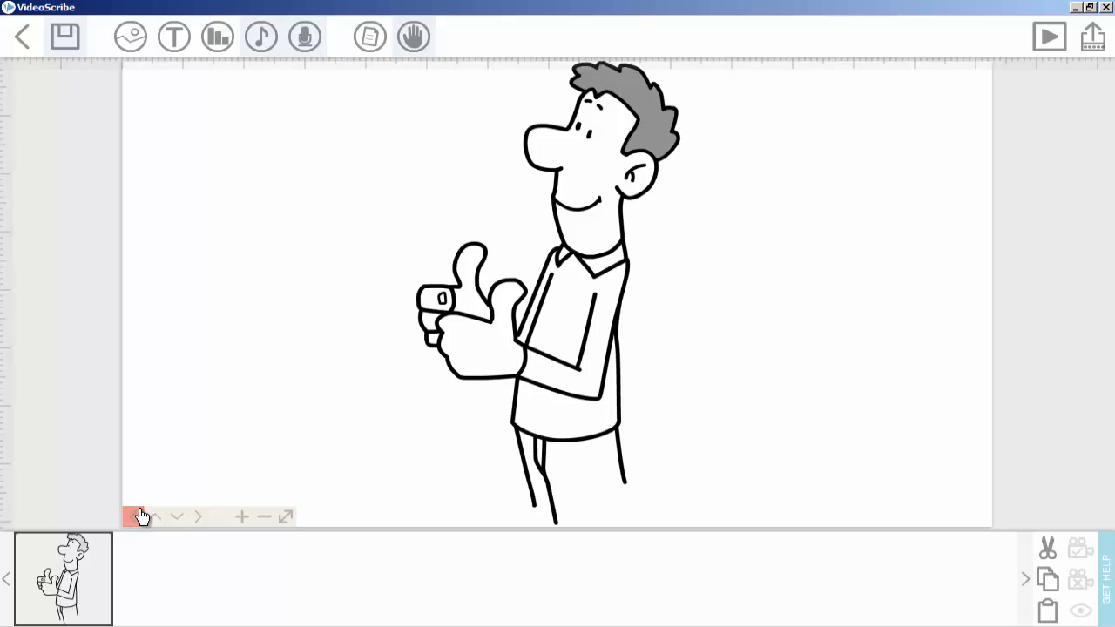
# Select the thumbs-up man from his timeline thumbnail and on the canvas
pyautogui.click(139, 516)
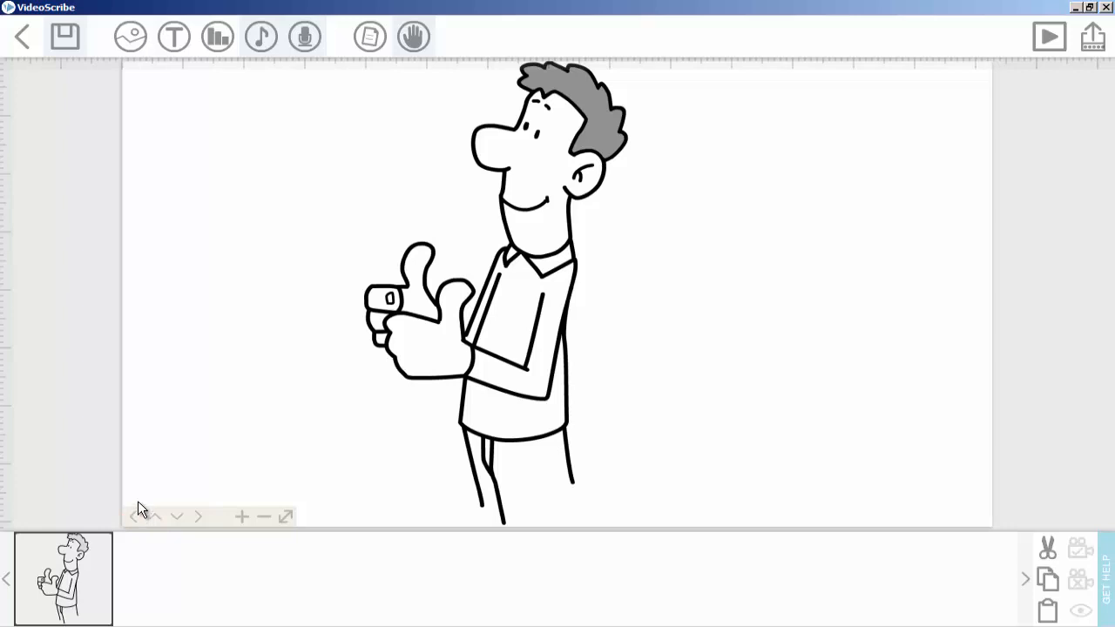
pyautogui.click(132, 516)
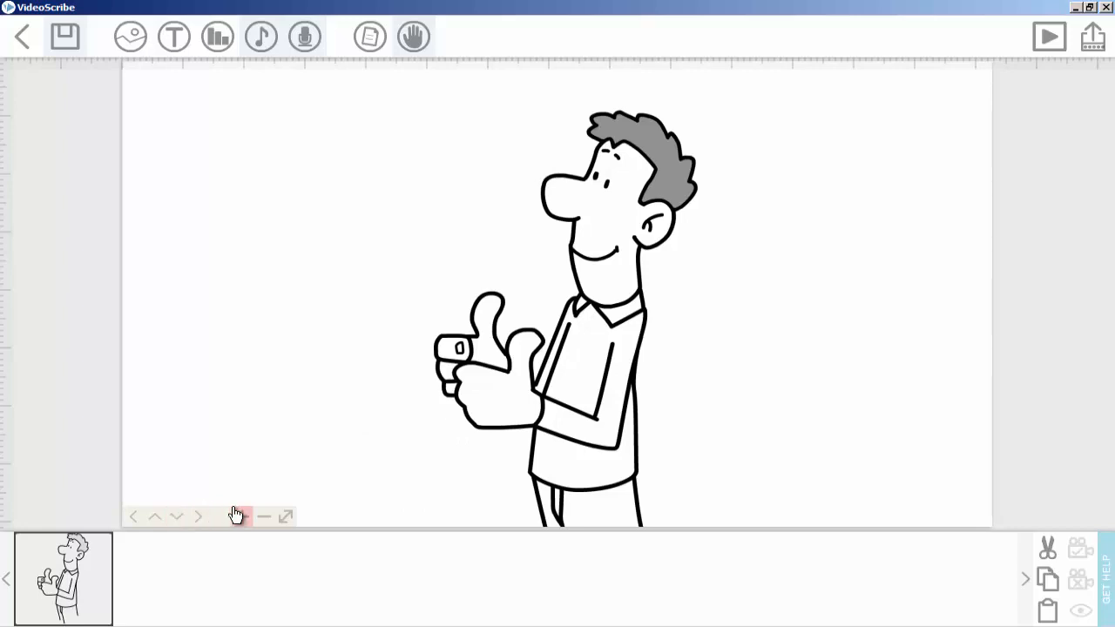
pyautogui.click(241, 517)
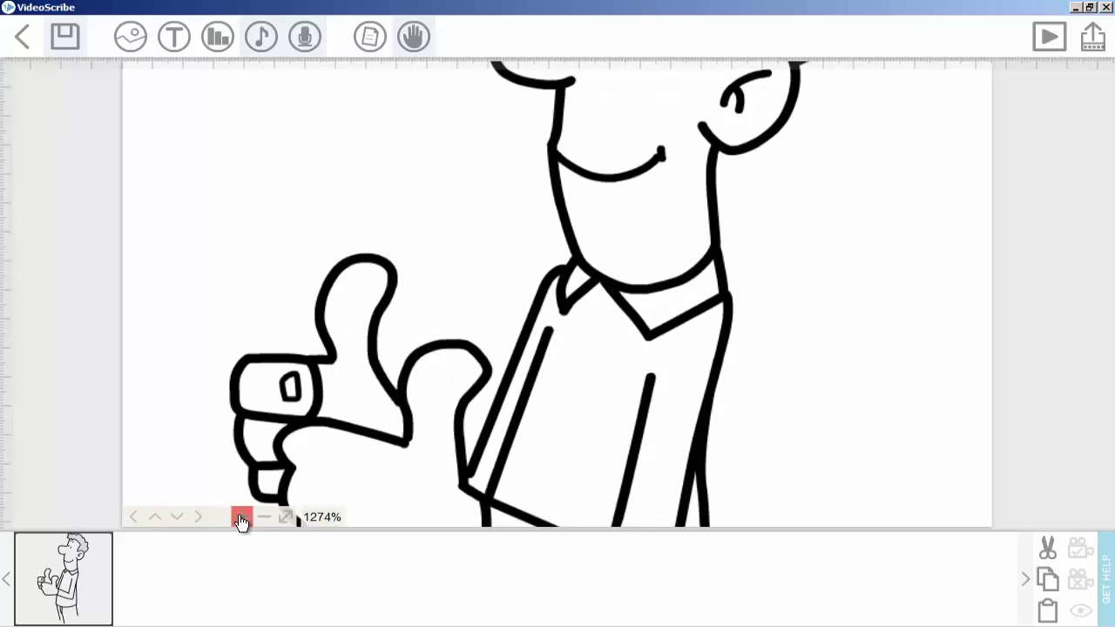
pyautogui.click(263, 516)
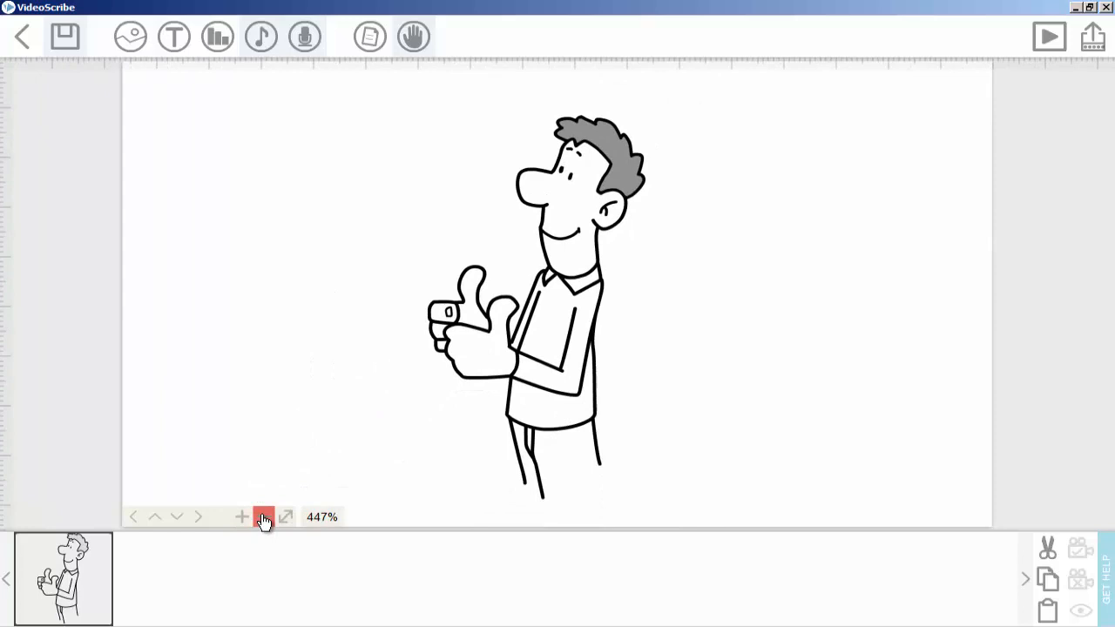
pyautogui.click(242, 516)
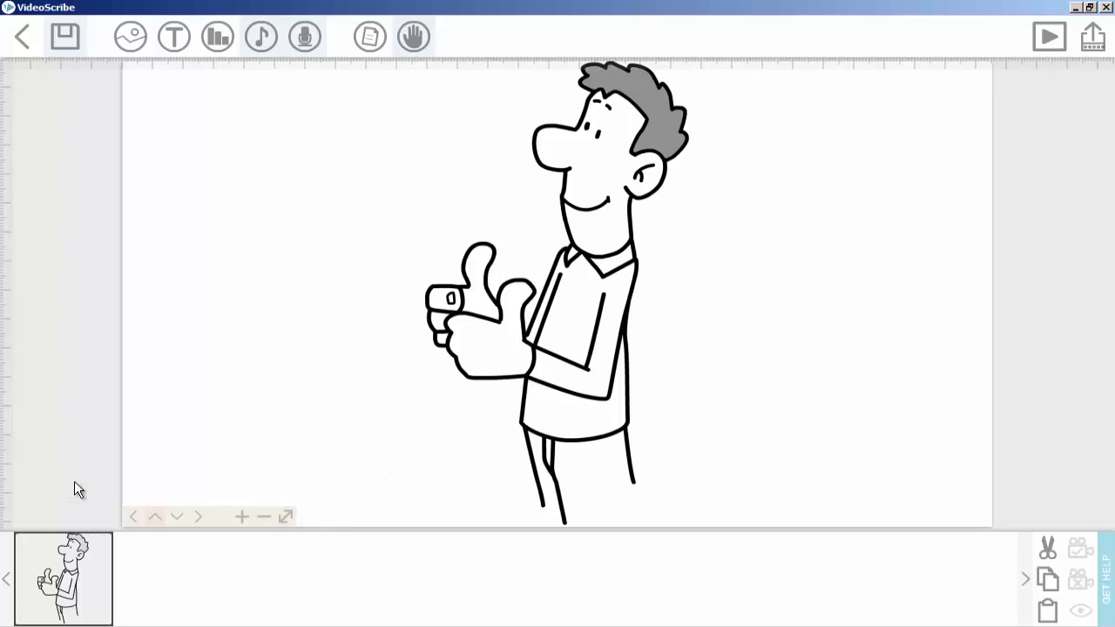
pyautogui.click(63, 578)
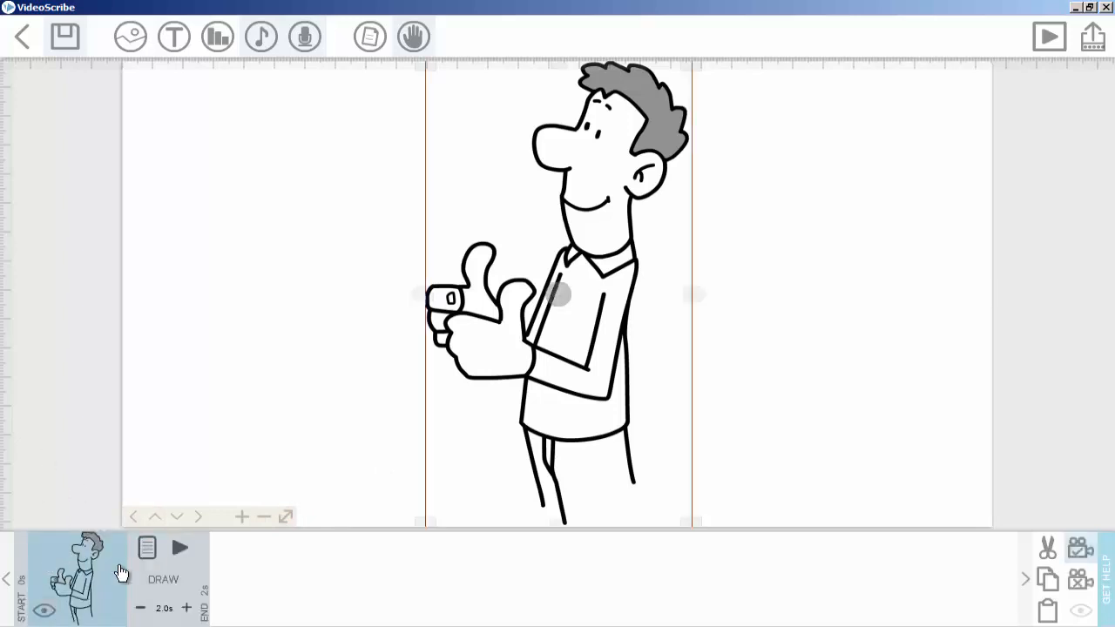
pyautogui.click(147, 547)
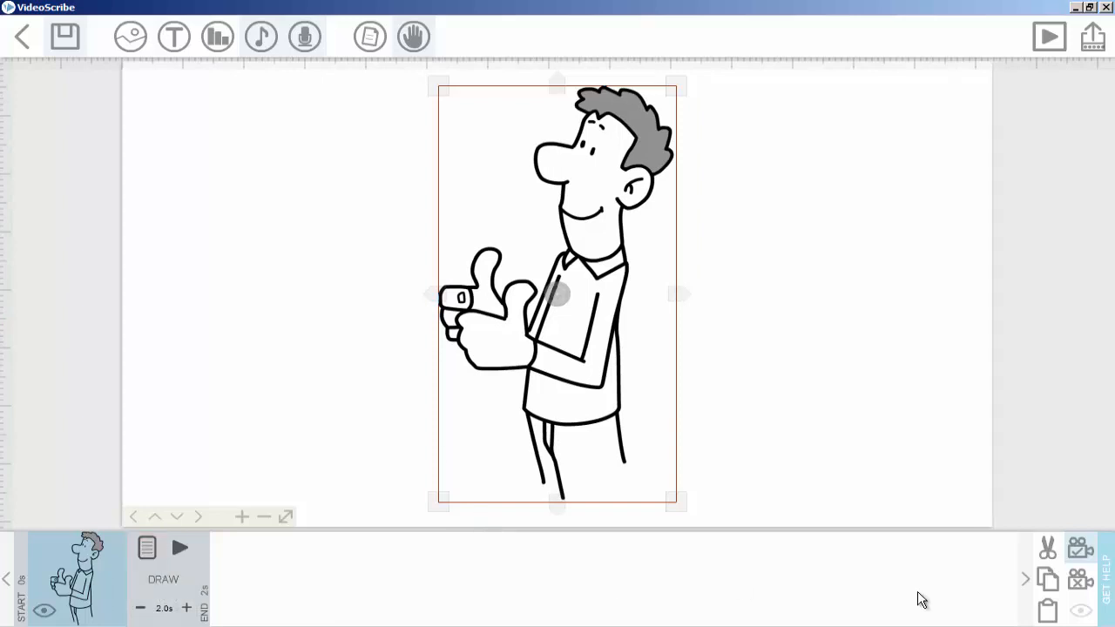
pyautogui.moveTo(1047, 579)
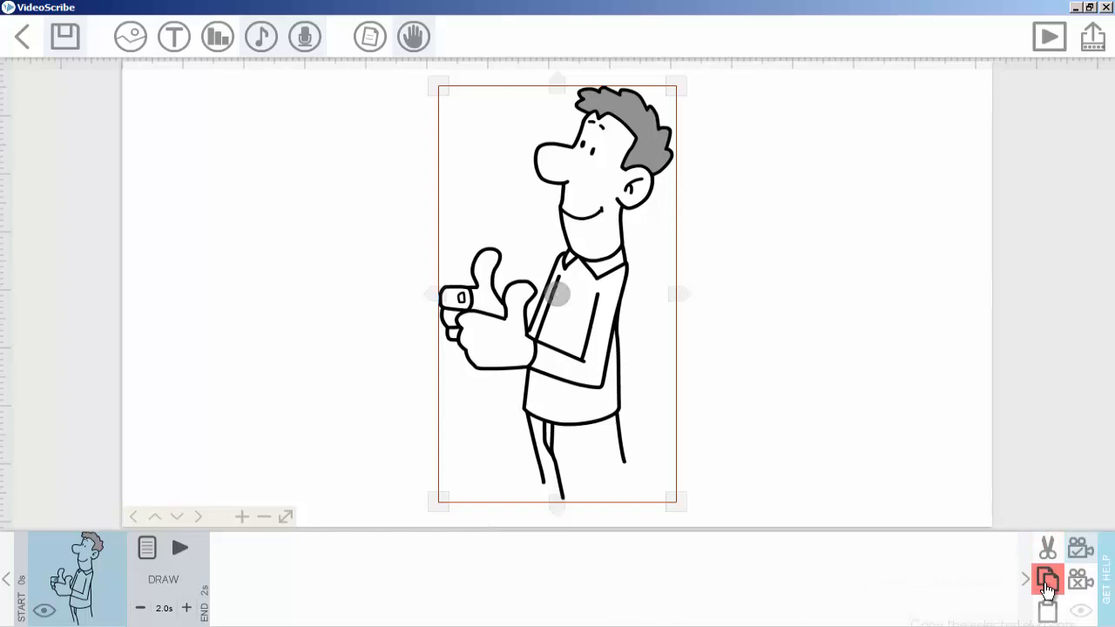
pyautogui.moveTo(1047, 546)
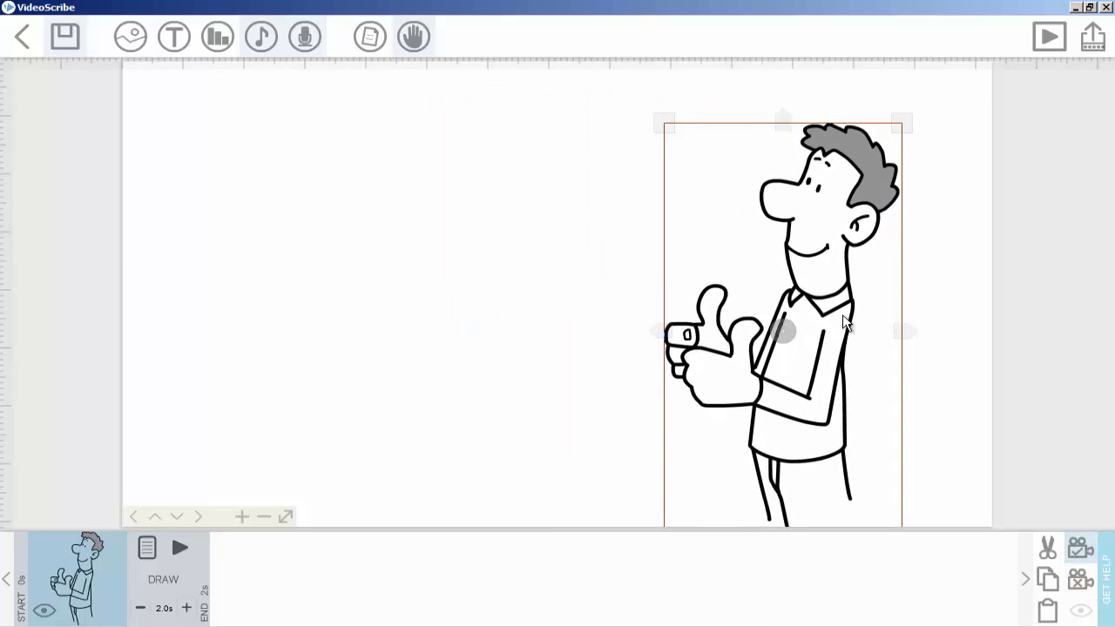
pyautogui.moveTo(797, 388)
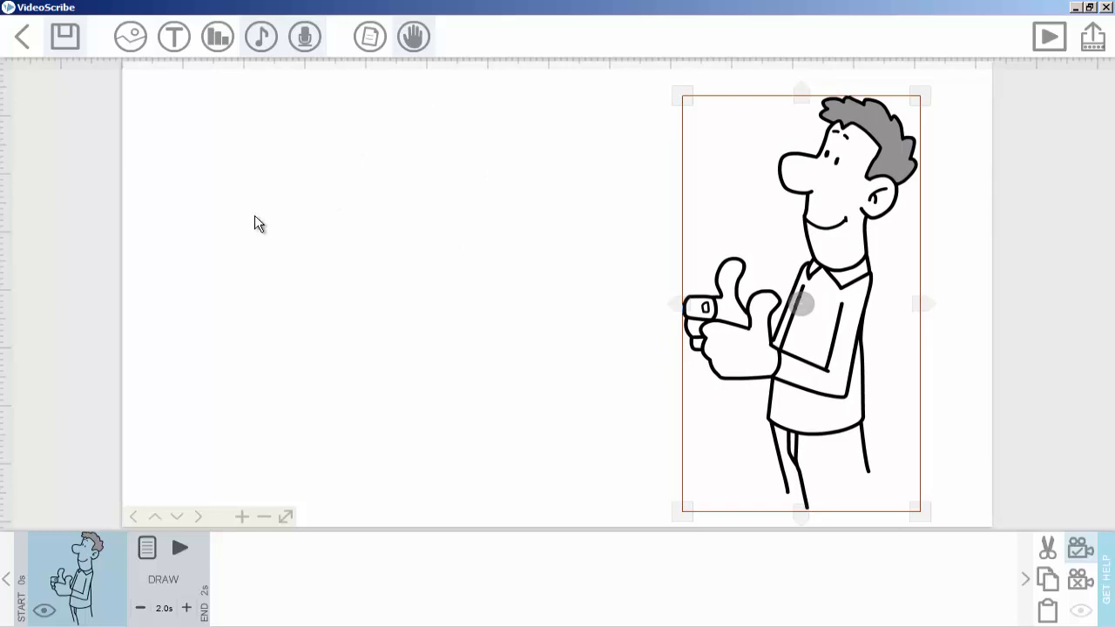
pyautogui.moveTo(301, 203)
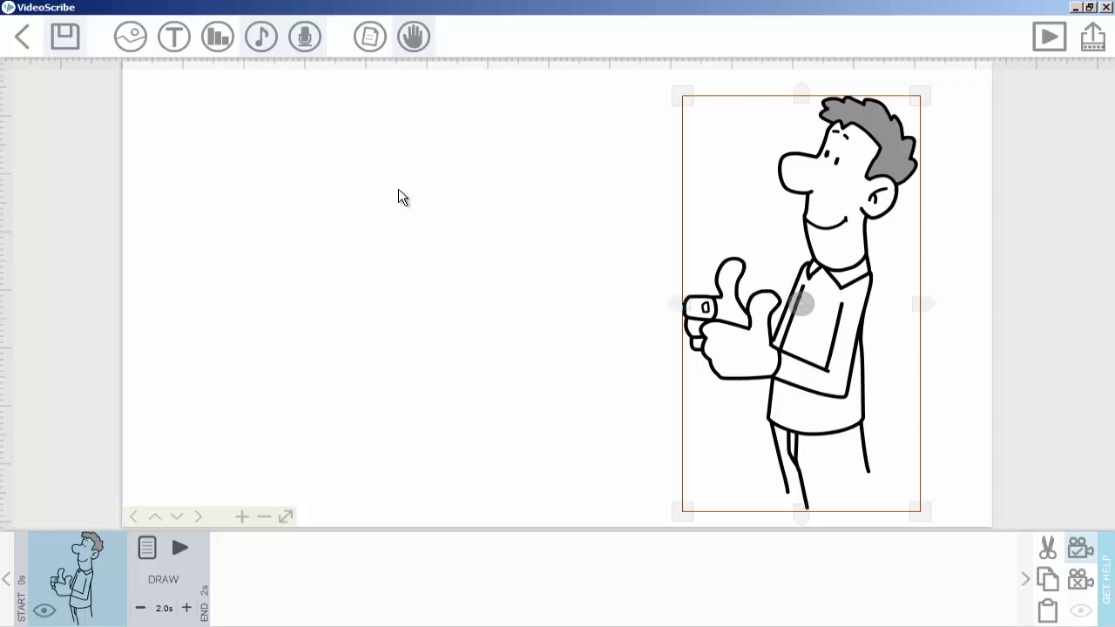
pyautogui.moveTo(684, 392)
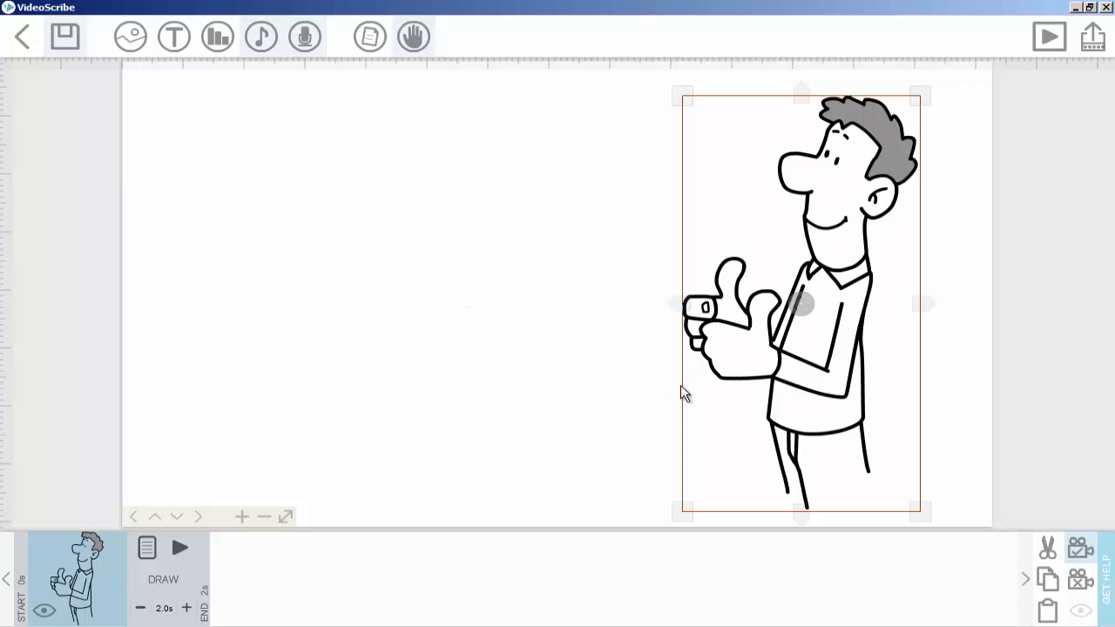
pyautogui.moveTo(768, 372)
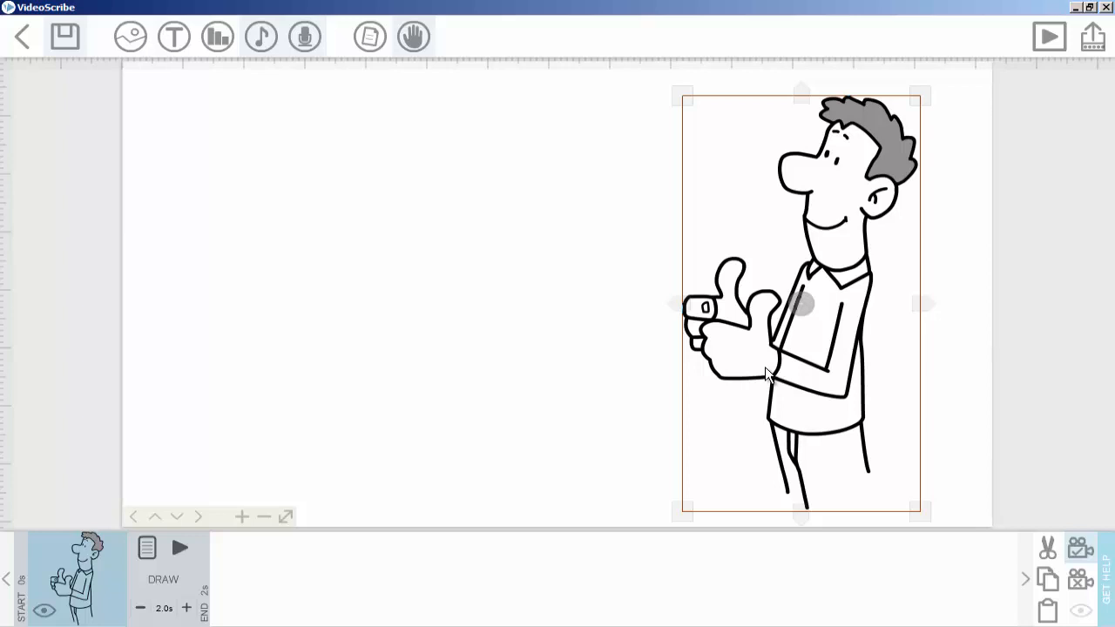
pyautogui.moveTo(801, 348)
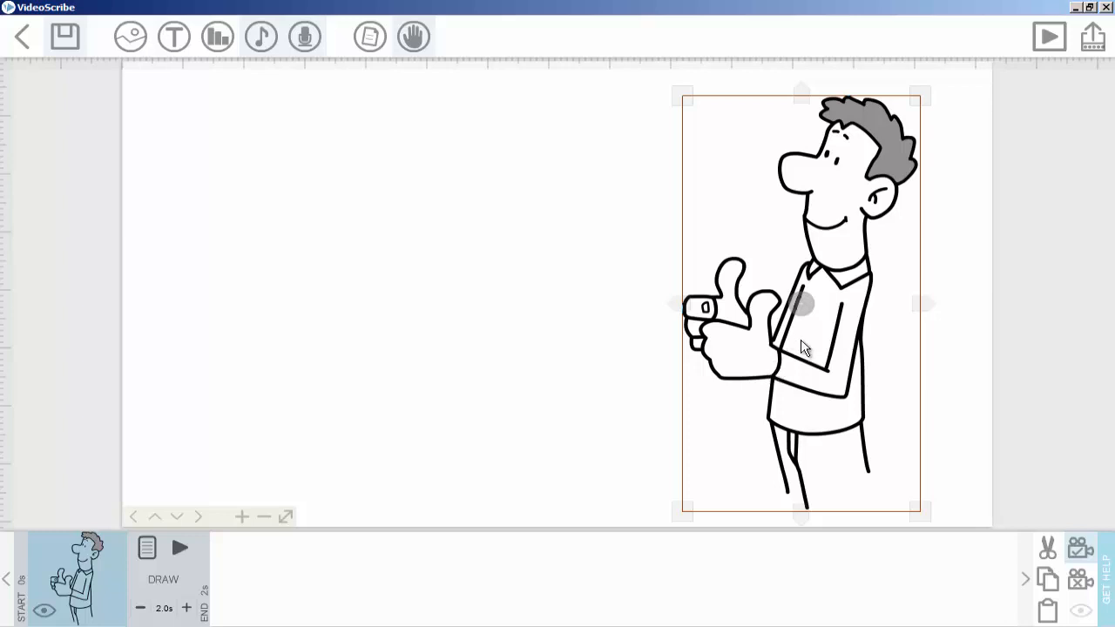
pyautogui.moveTo(540, 155)
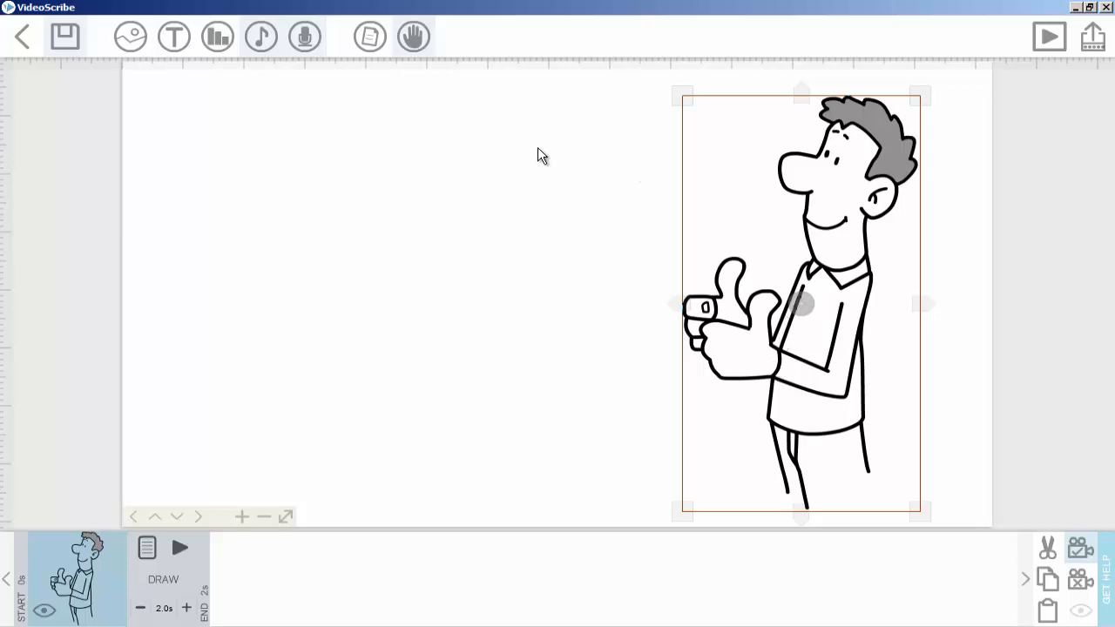
pyautogui.moveTo(557, 87)
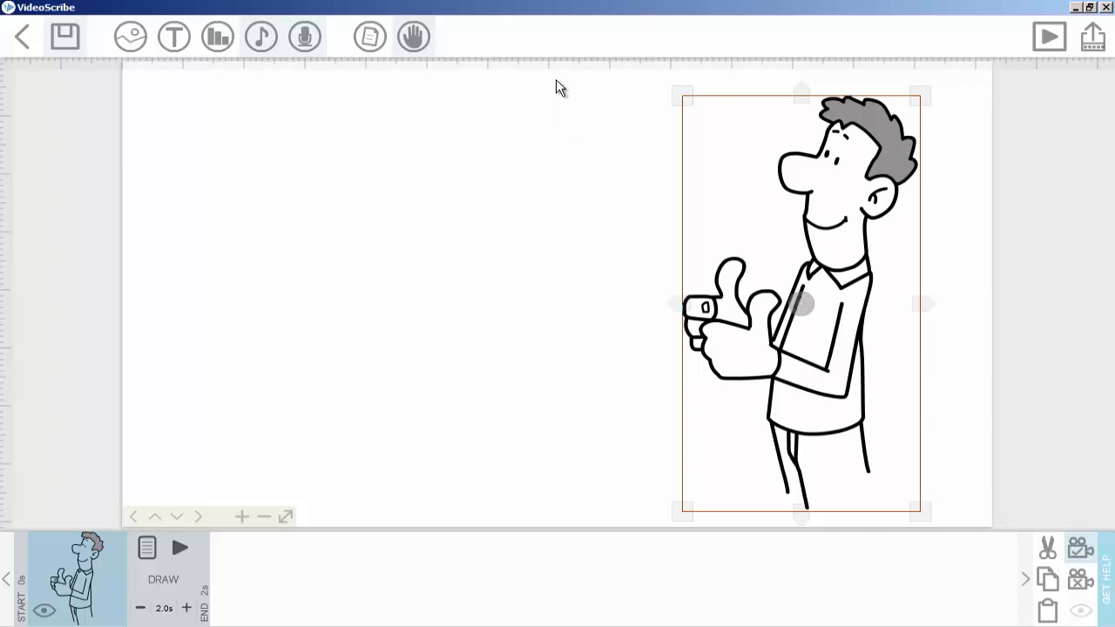
pyautogui.moveTo(688, 353)
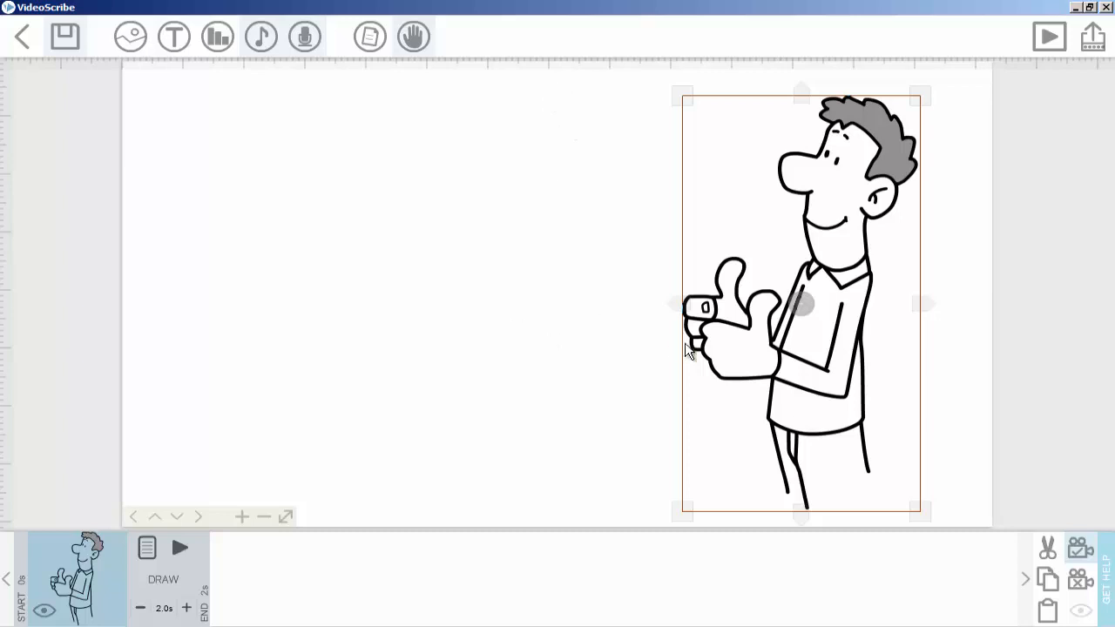
pyautogui.moveTo(1057, 531)
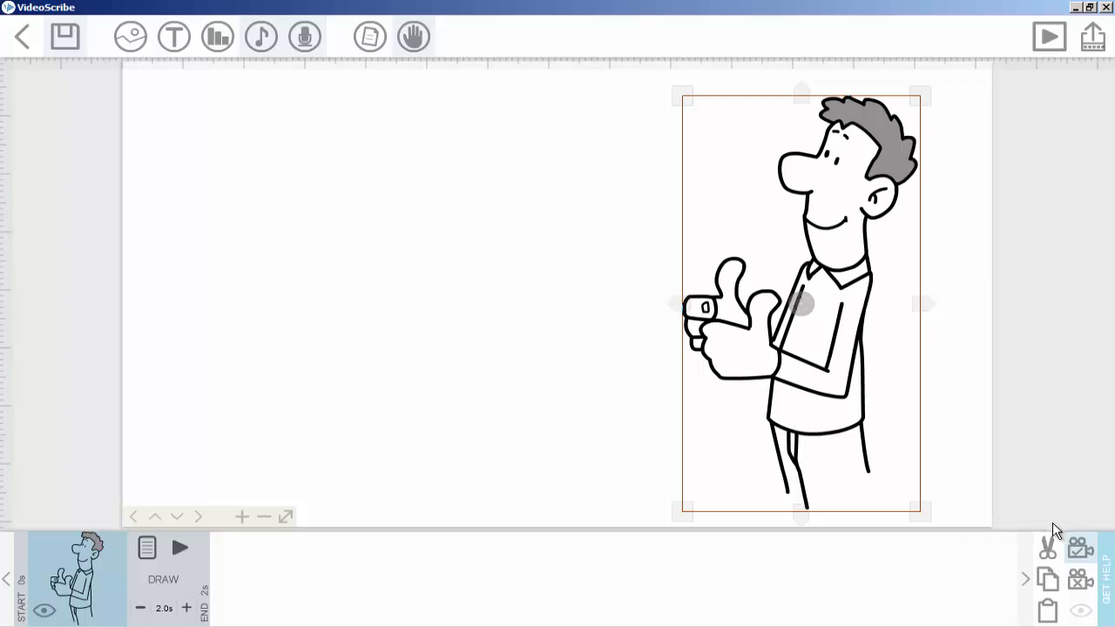
pyautogui.moveTo(1080, 547)
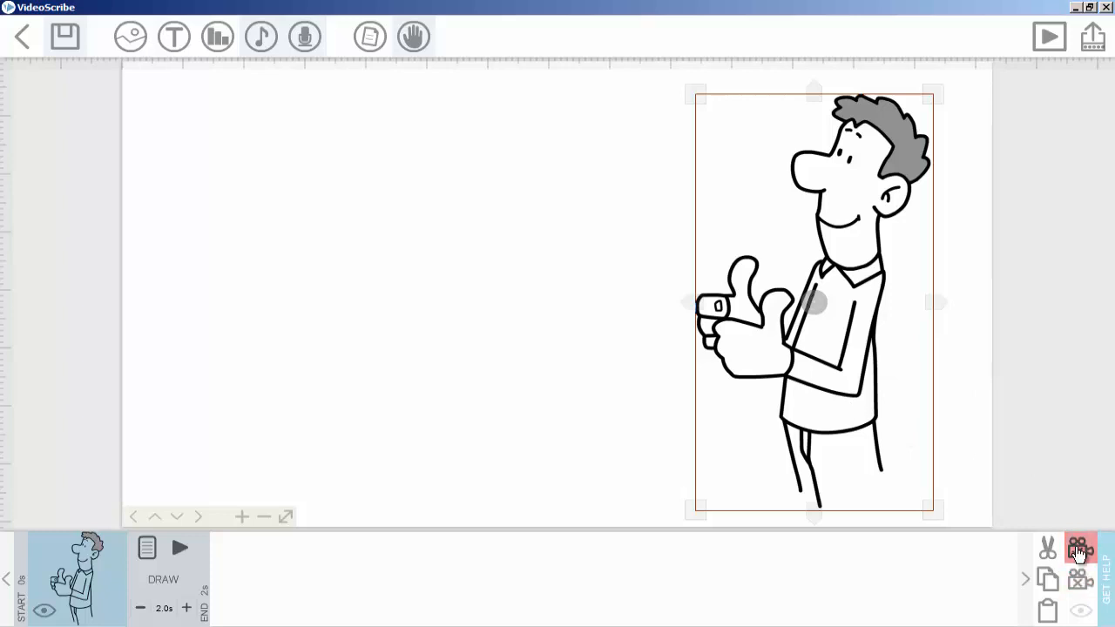
# Save the camera position and add the excited pointing man from recent images
pyautogui.click(1080, 549)
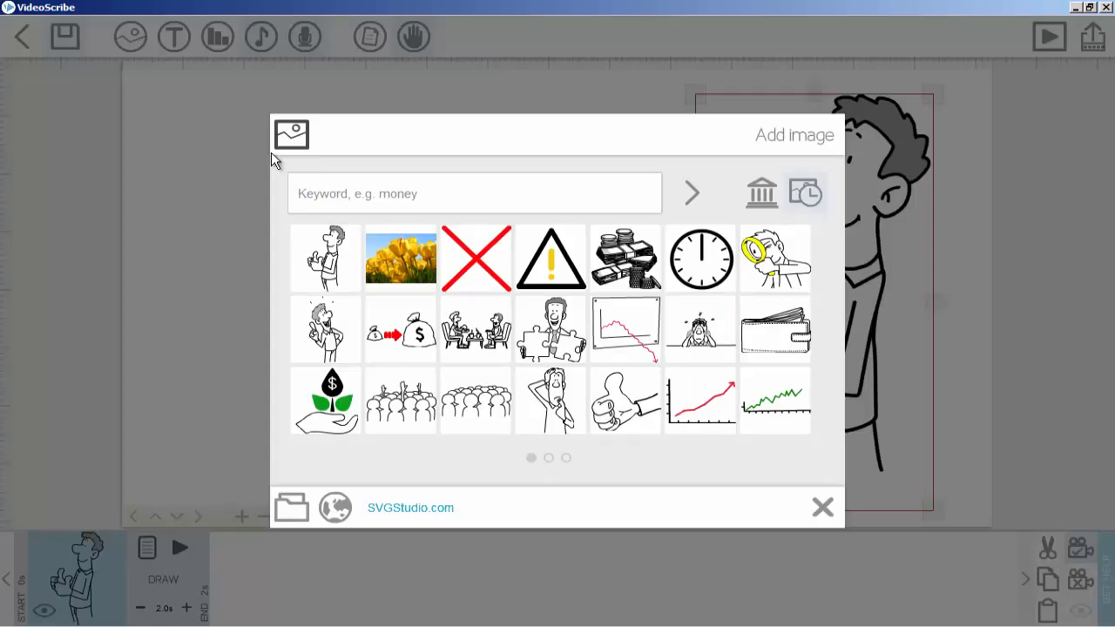
pyautogui.click(325, 329)
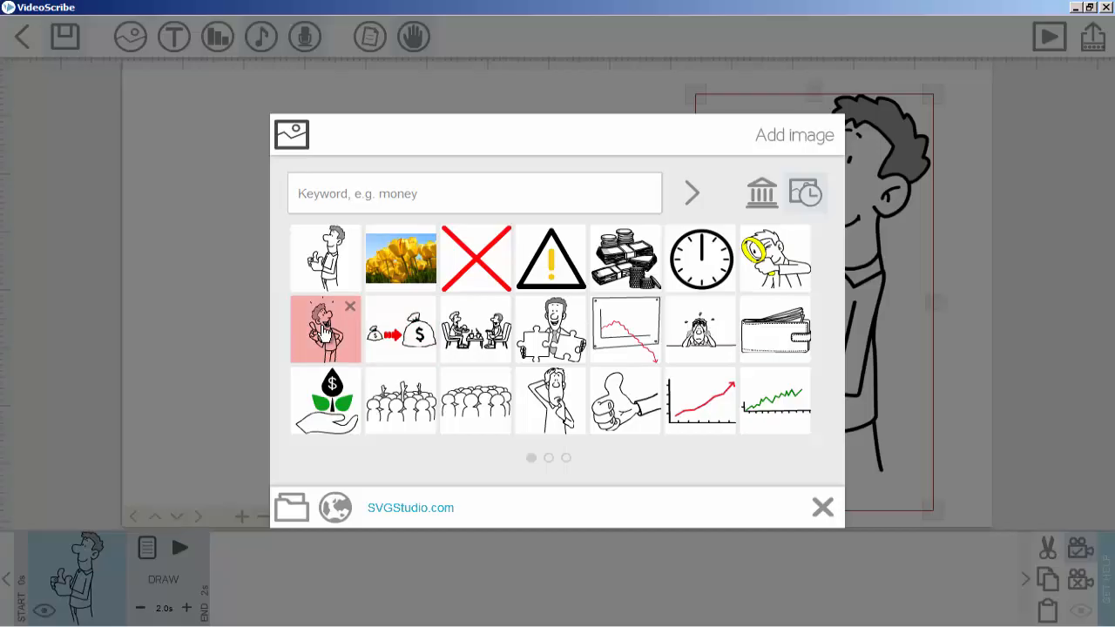
pyautogui.click(325, 330)
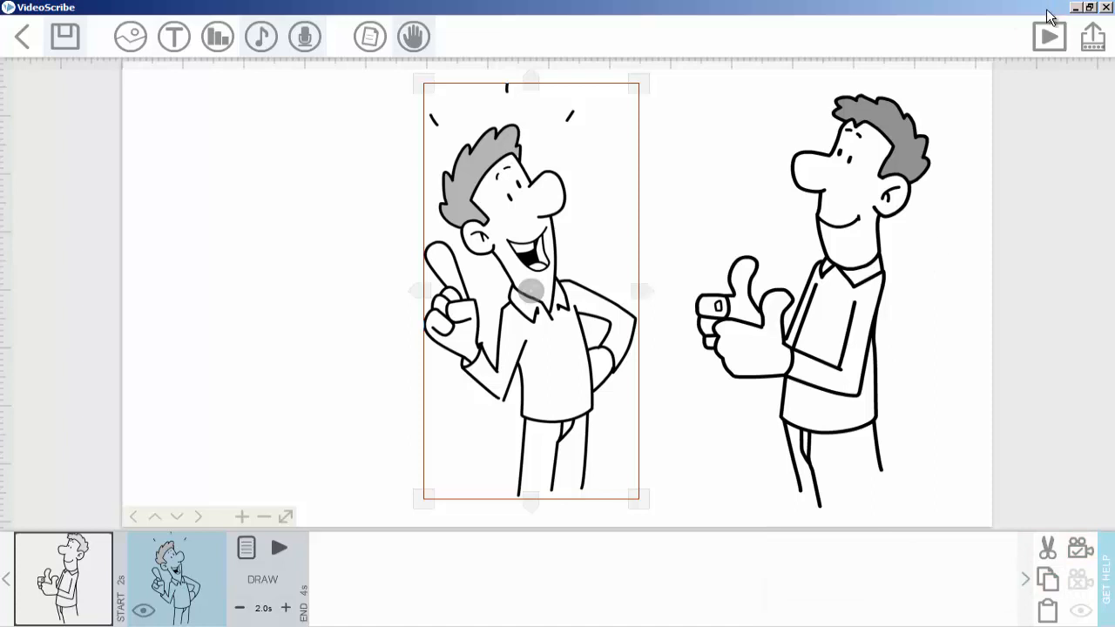
pyautogui.moveTo(1049, 37)
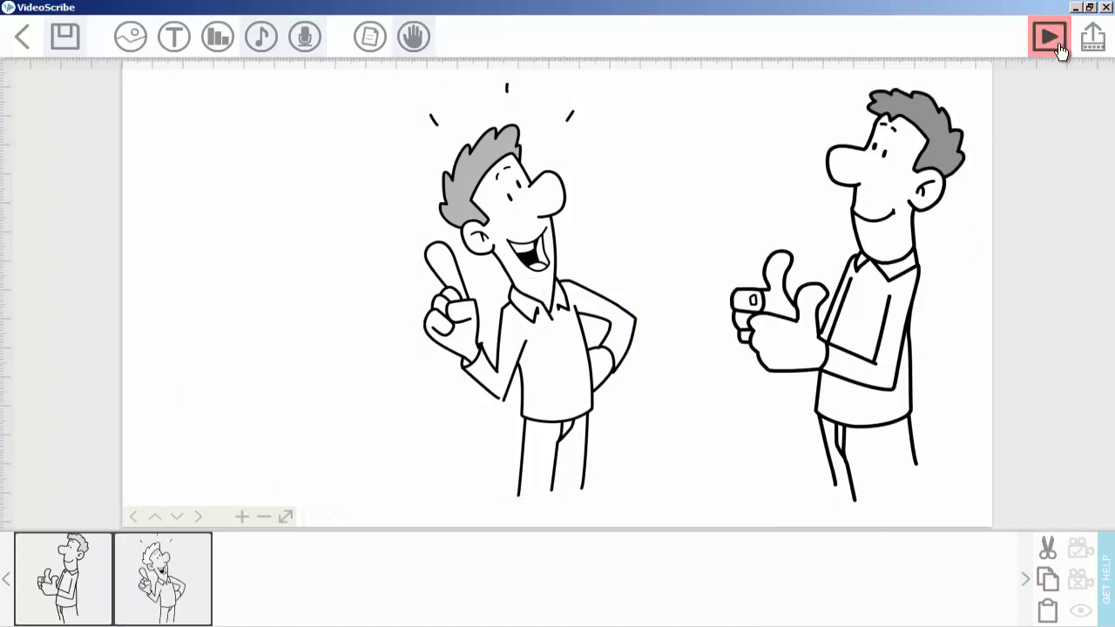
# Preview the scene drawing both men, pausing once and resuming playback
pyautogui.click(1048, 36)
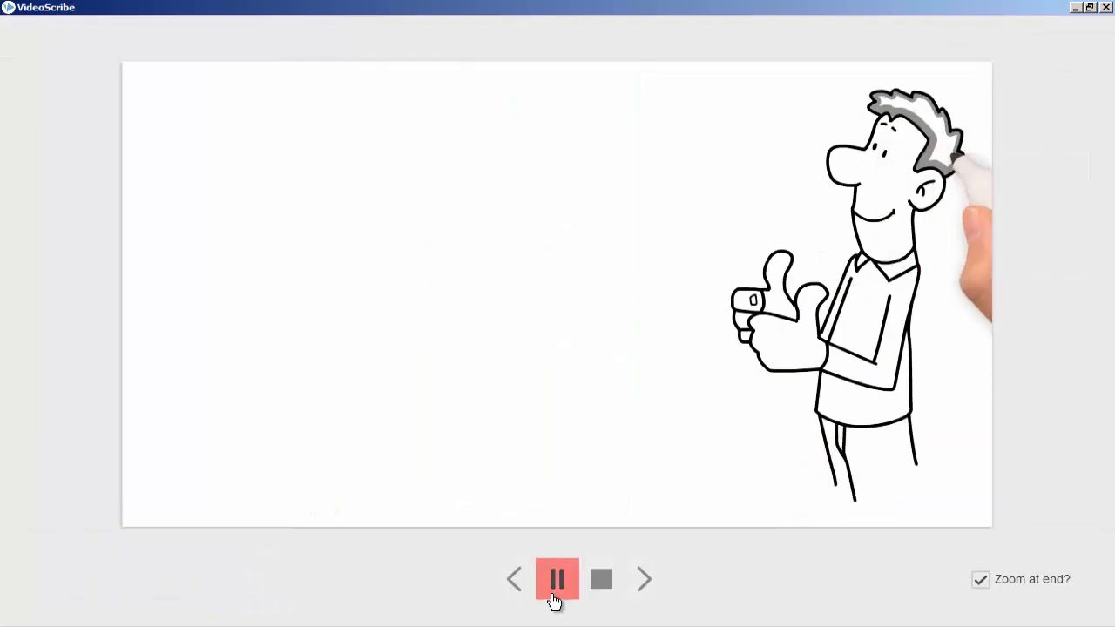
pyautogui.click(557, 579)
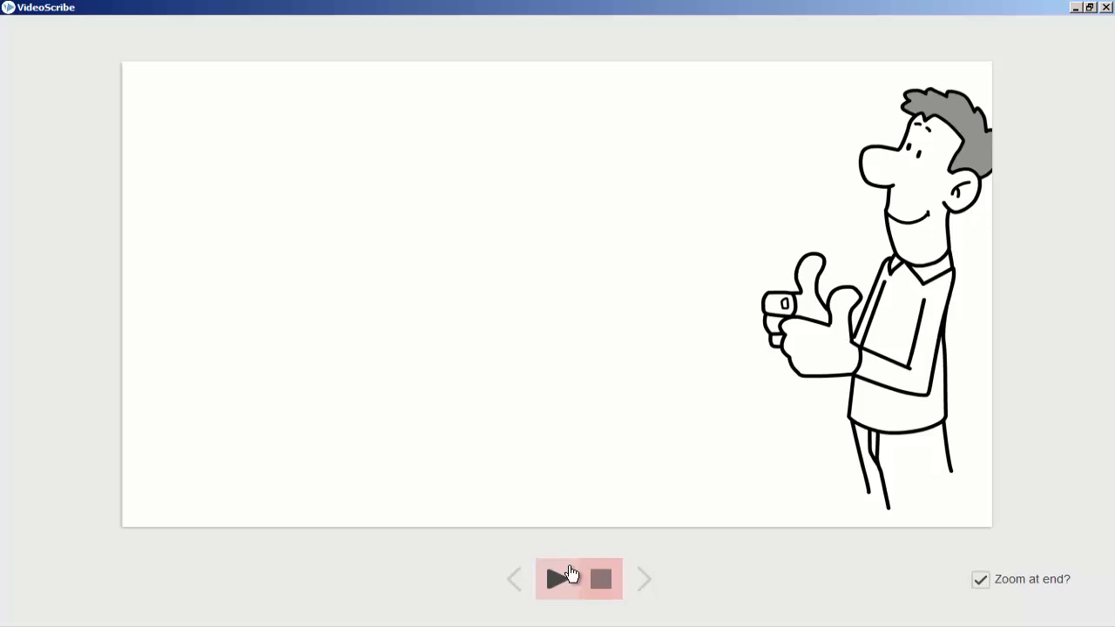
pyautogui.click(556, 578)
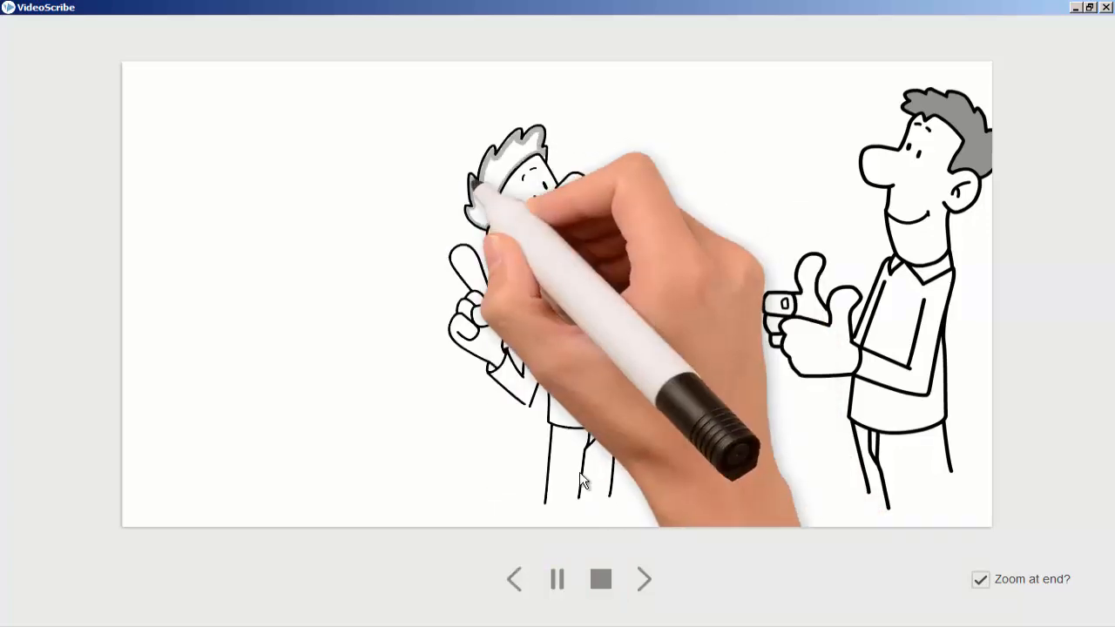
pyautogui.click(601, 579)
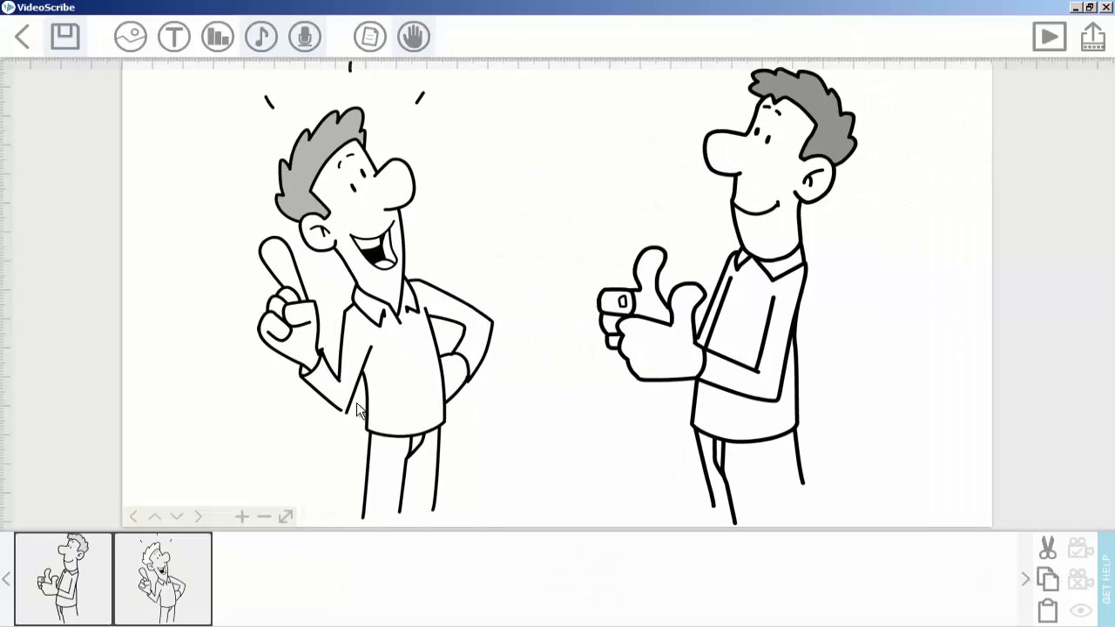
pyautogui.moveTo(180, 564)
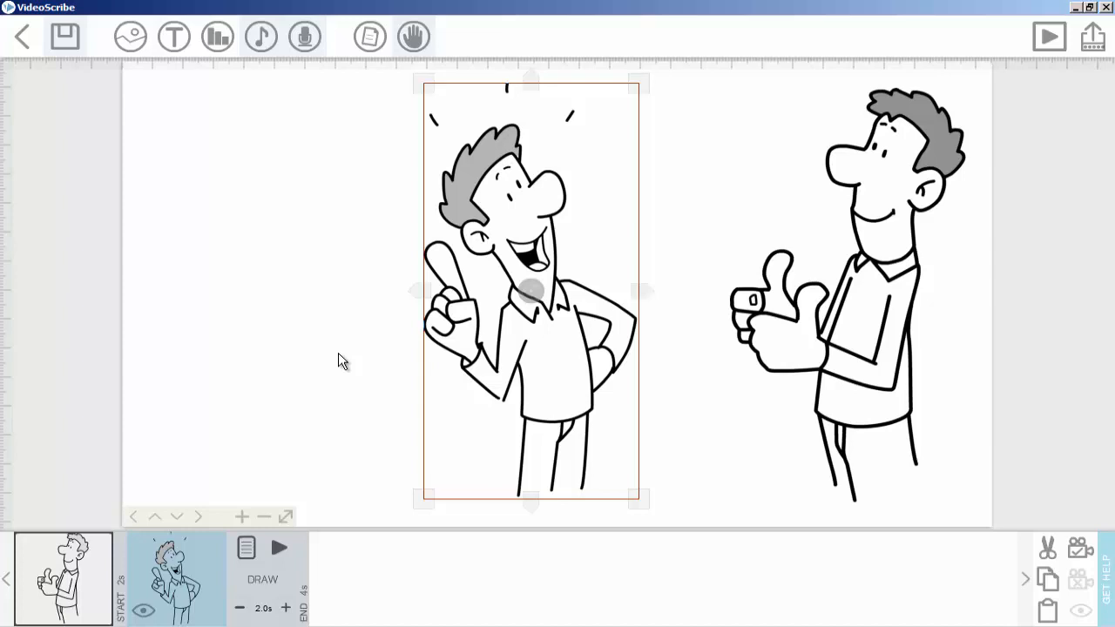
pyautogui.moveTo(410, 322)
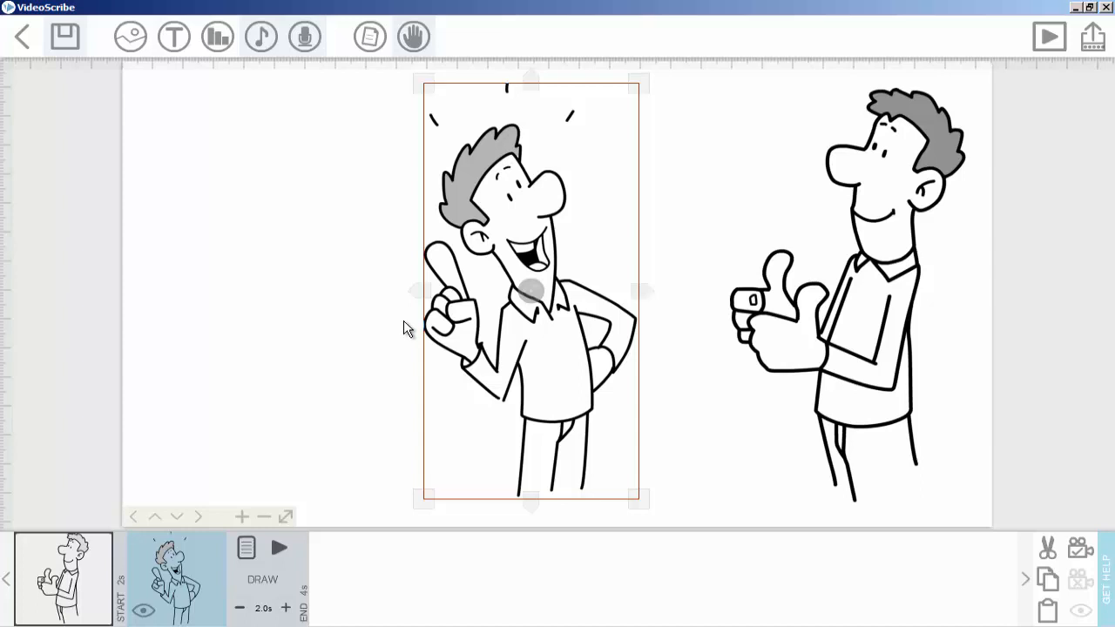
# Move the pointing man slightly right, closer to the thumbs-up man
pyautogui.moveTo(531, 292); pyautogui.dragTo(586, 297)
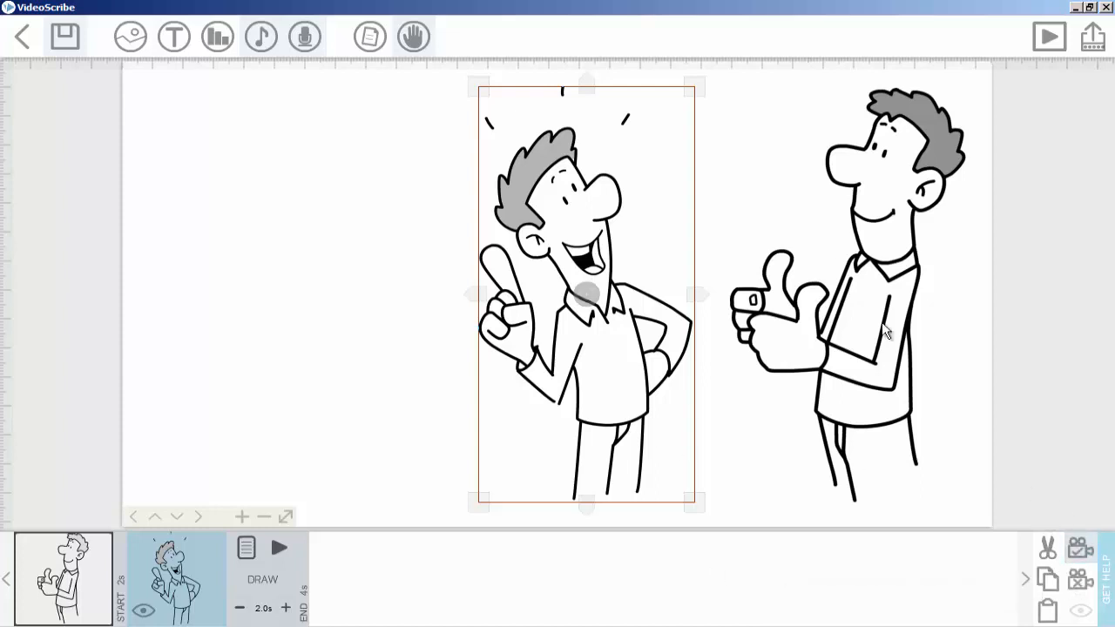
pyautogui.click(1049, 36)
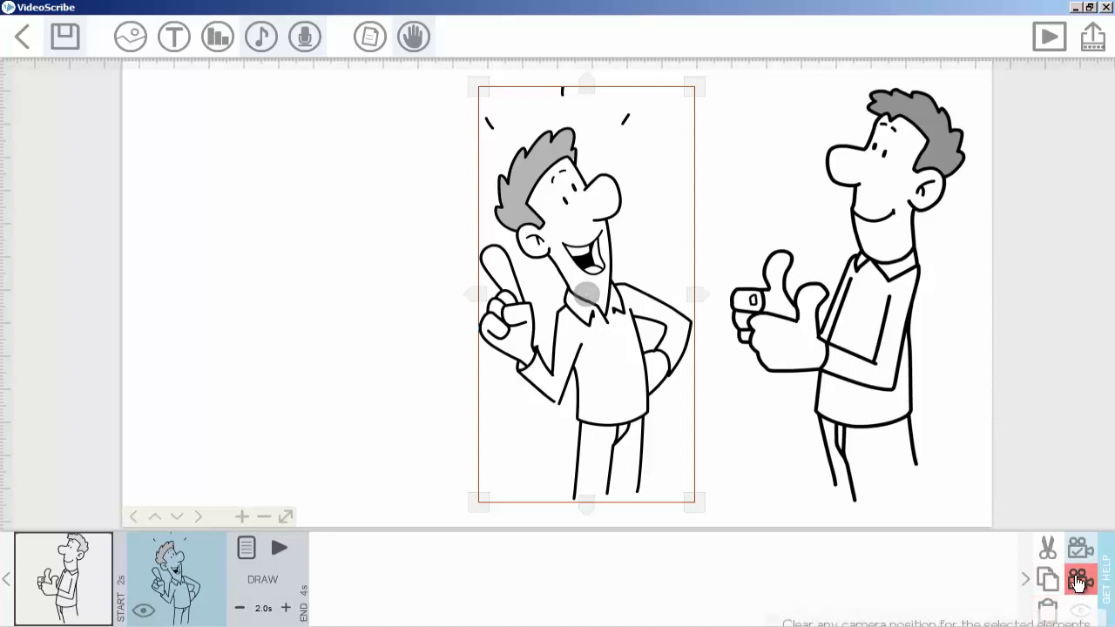
pyautogui.moveTo(971, 436)
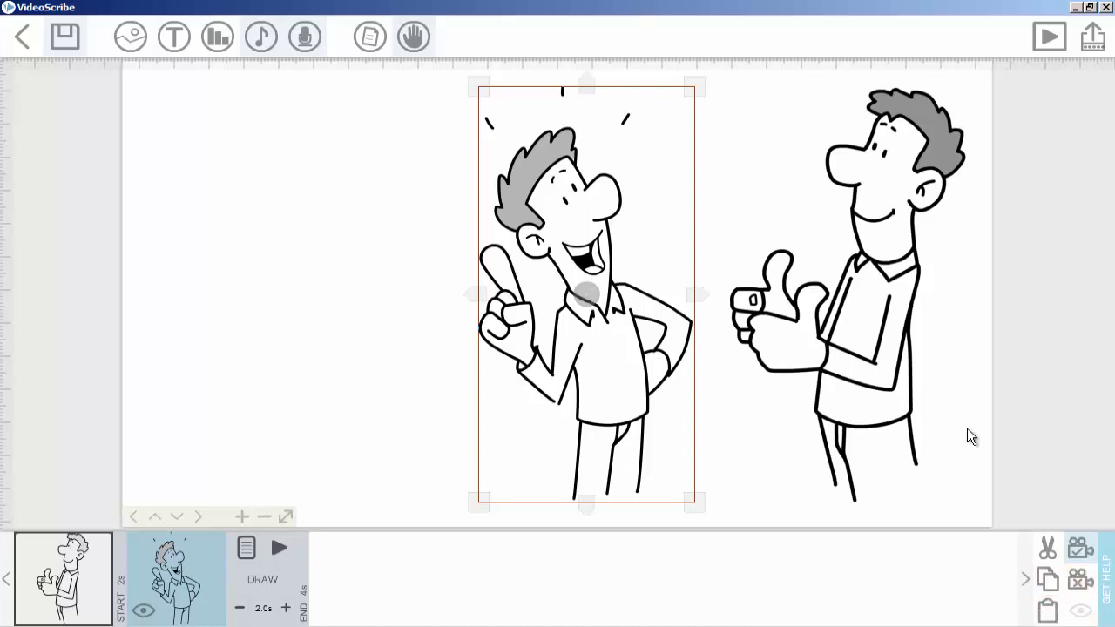
pyautogui.moveTo(1049, 37)
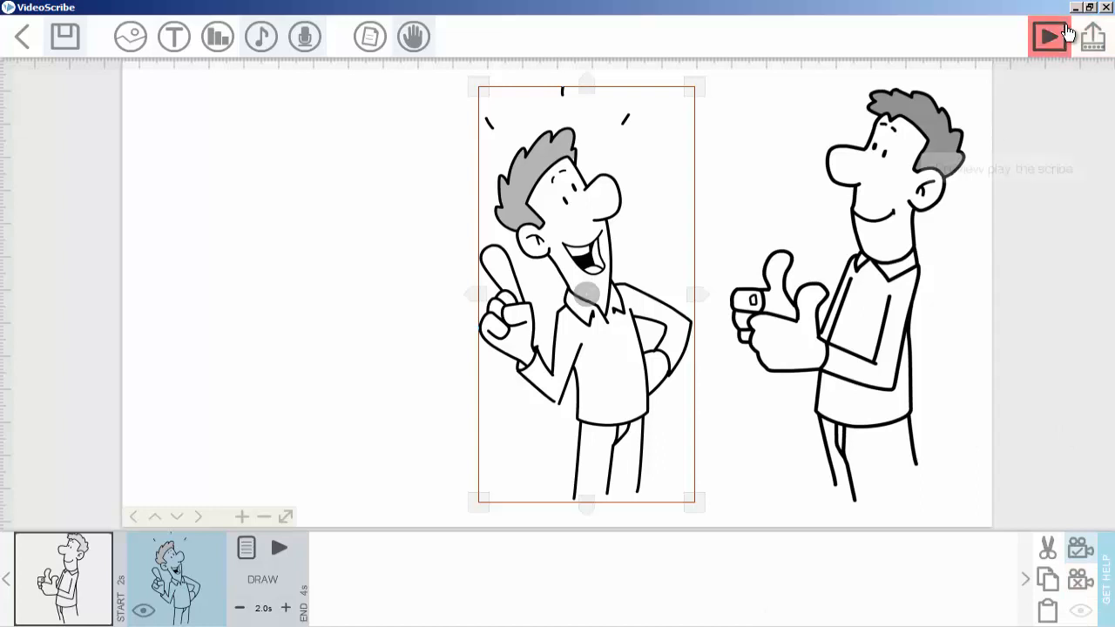
pyautogui.moveTo(1049, 36)
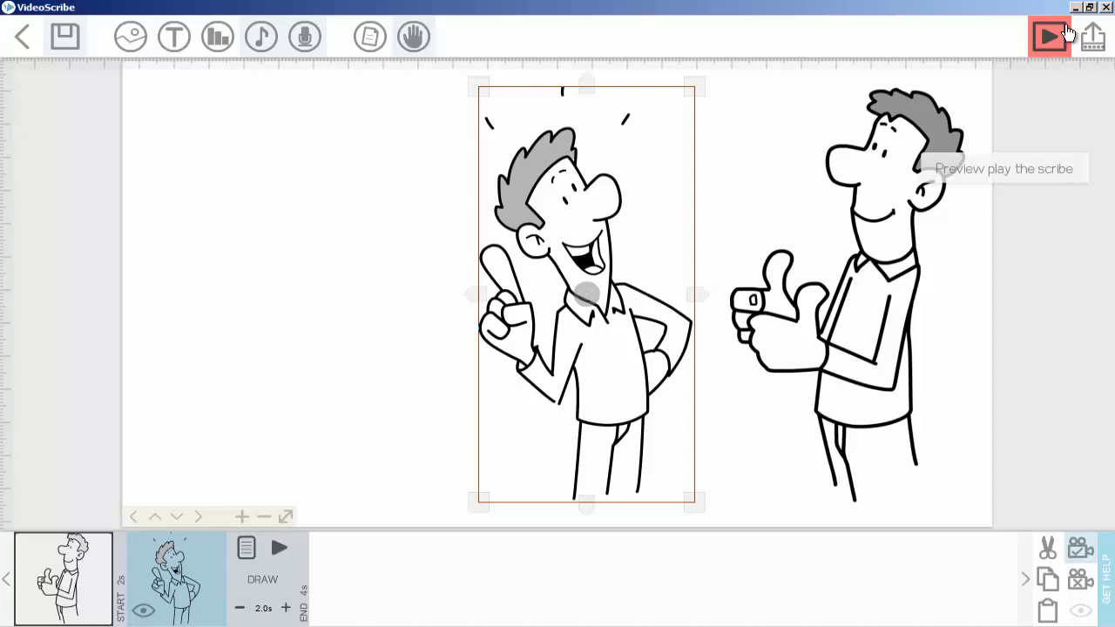
# Preview the scribe with 'Zoom at end?' unticked, then return to the editor
pyautogui.click(1049, 36)
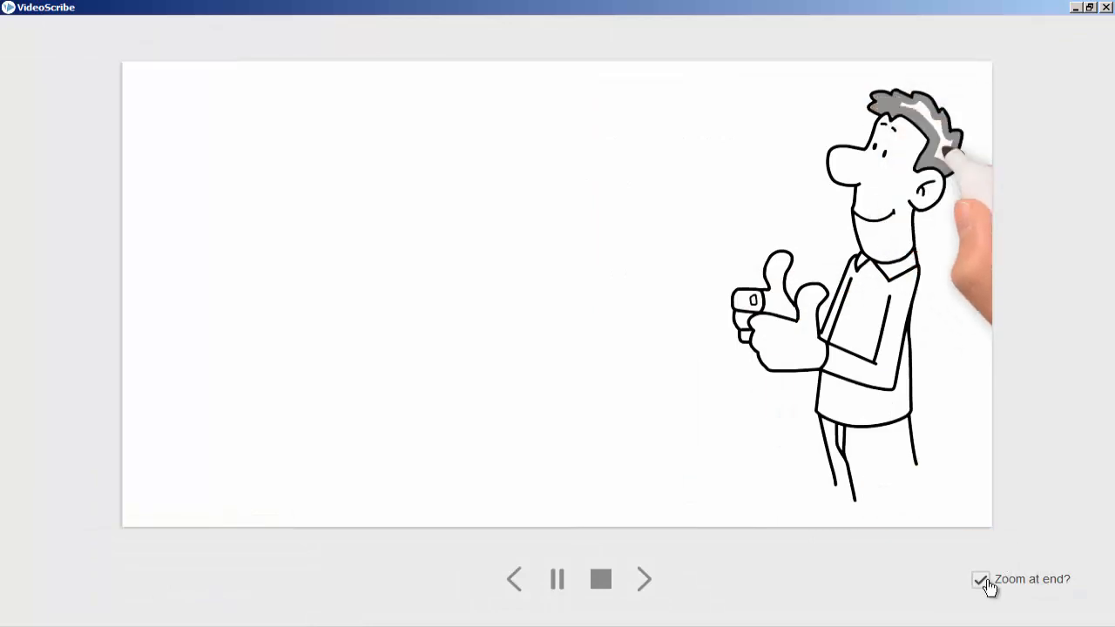
pyautogui.click(980, 579)
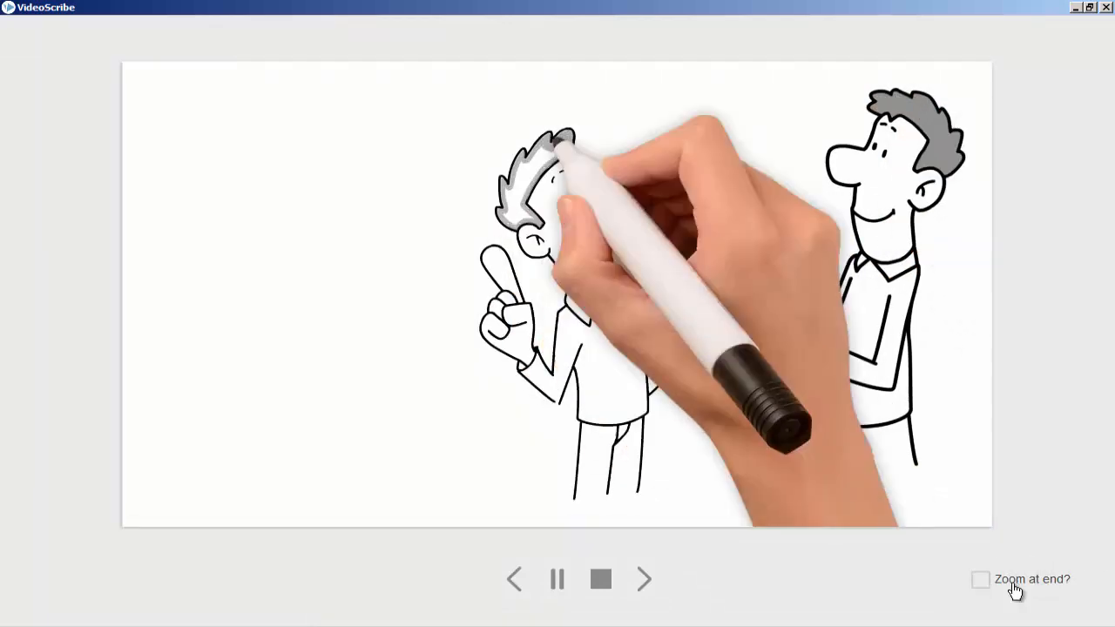
pyautogui.click(601, 579)
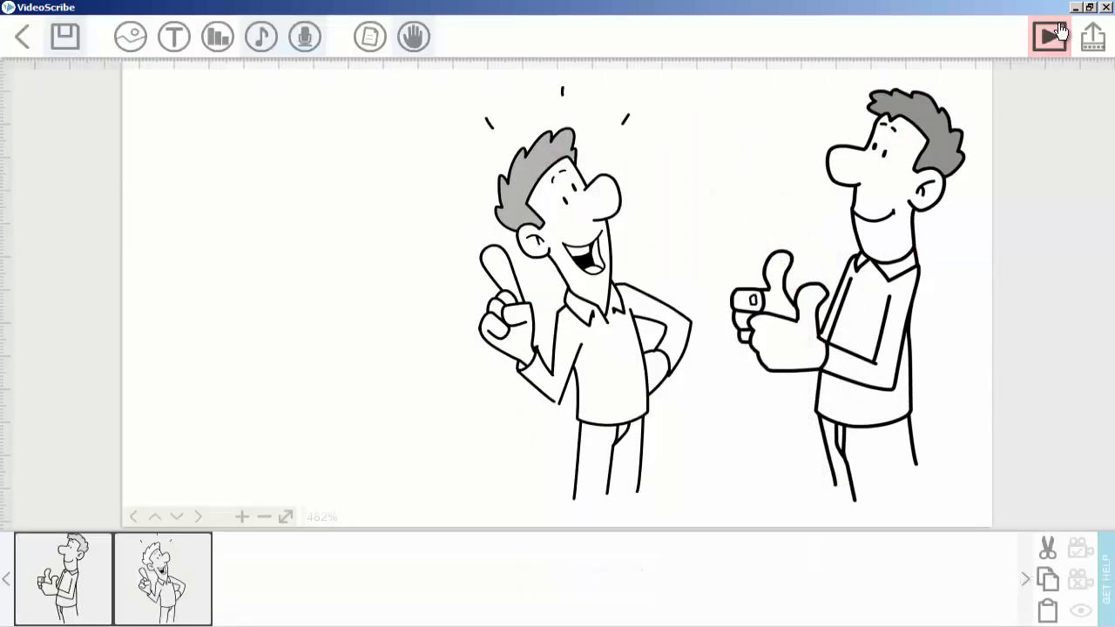
pyautogui.click(1049, 35)
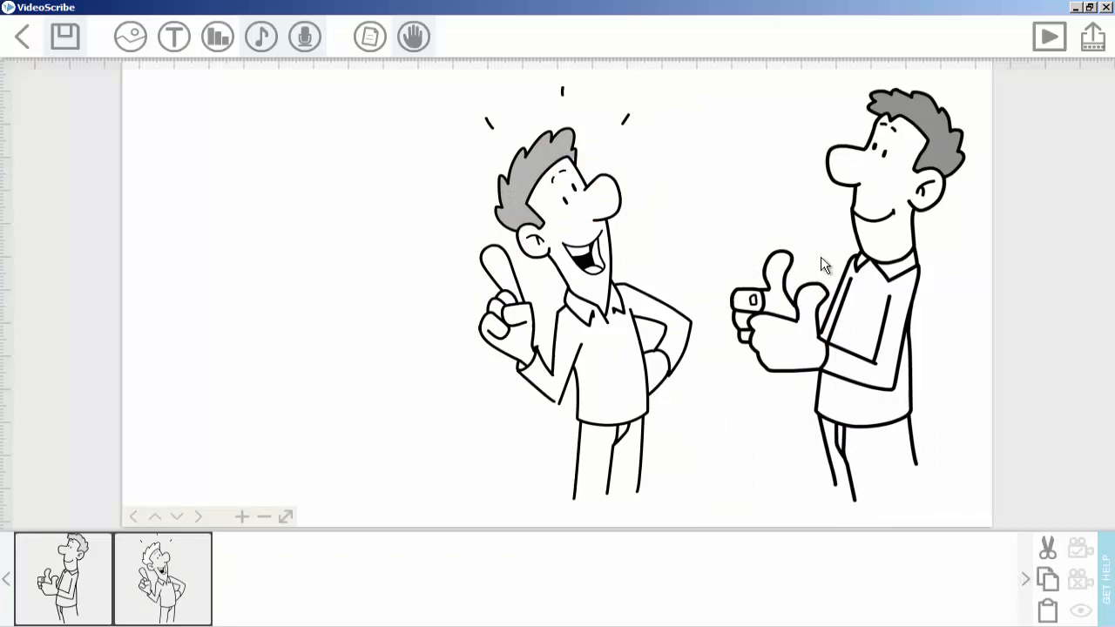
pyautogui.moveTo(305, 36)
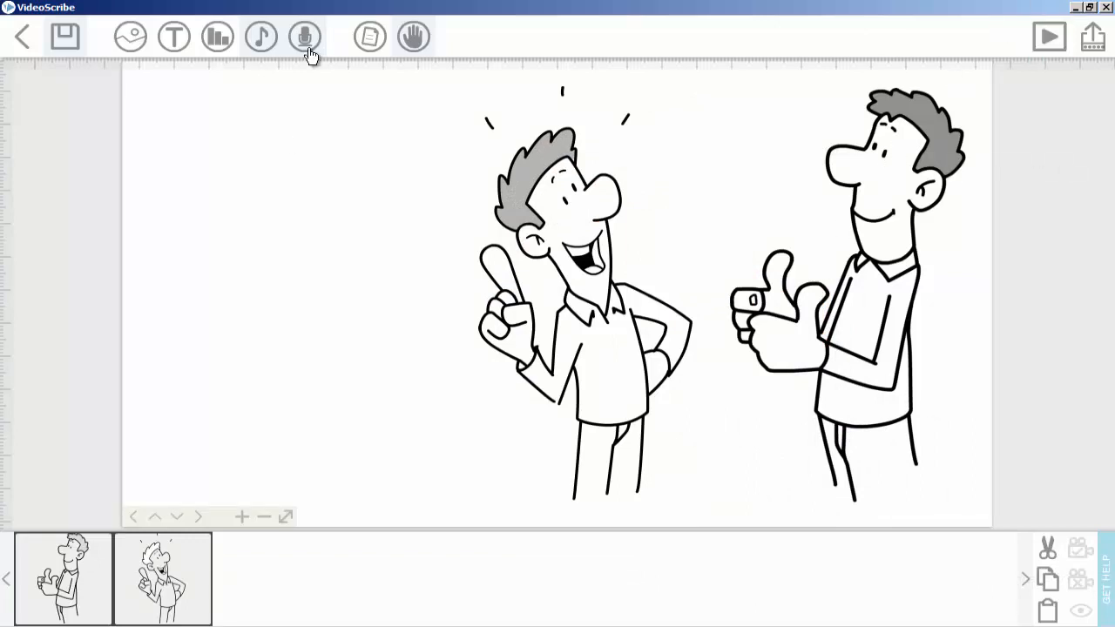
pyautogui.moveTo(281, 261)
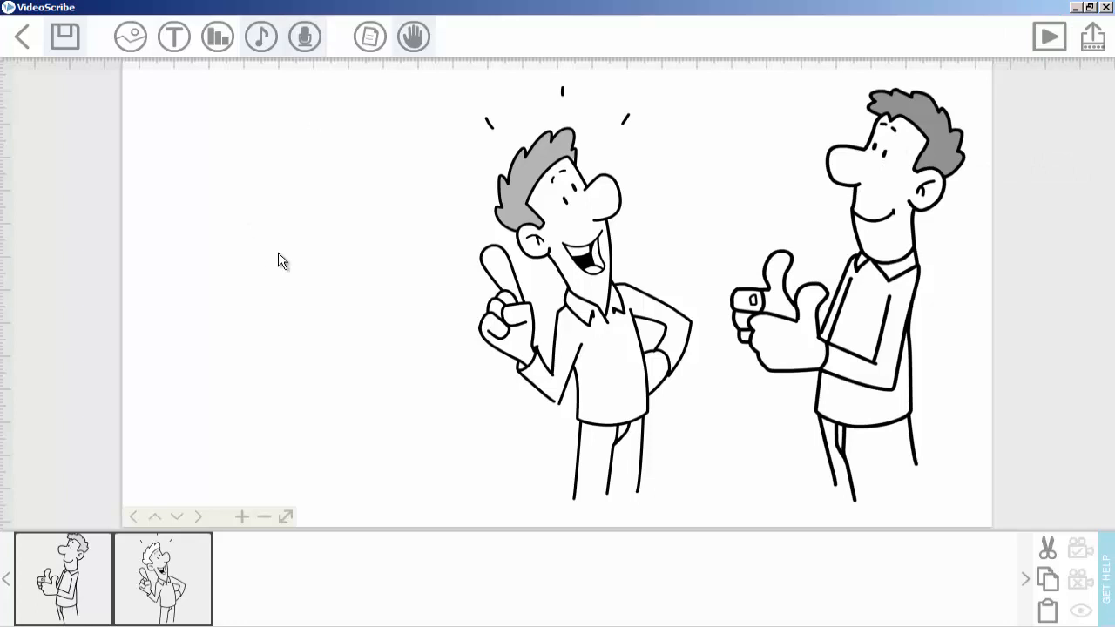
pyautogui.moveTo(290, 352)
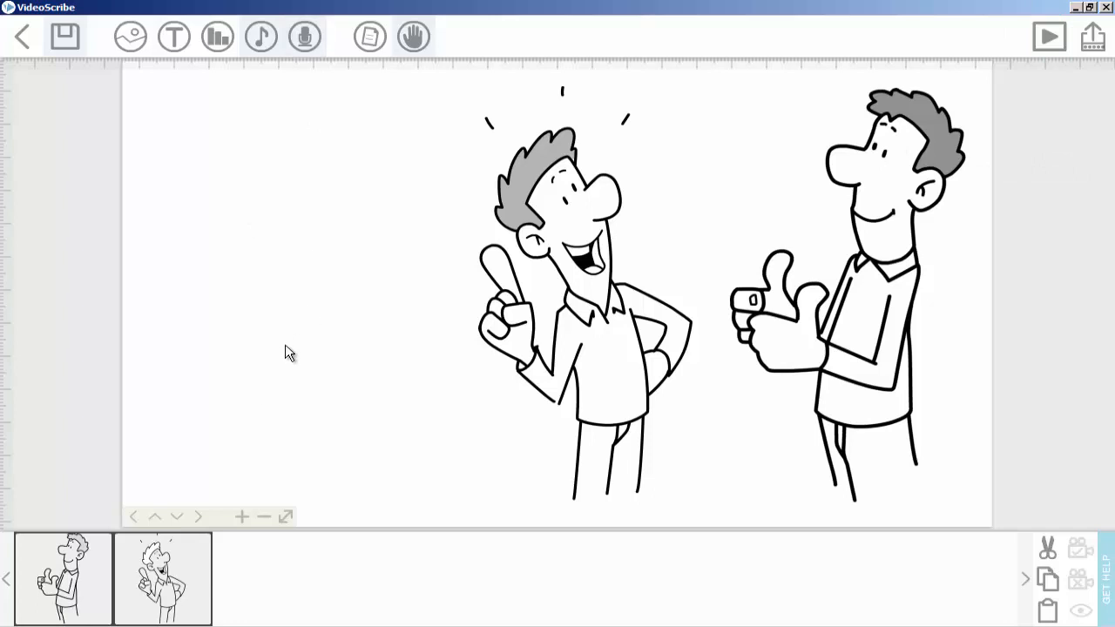
pyautogui.moveTo(314, 286)
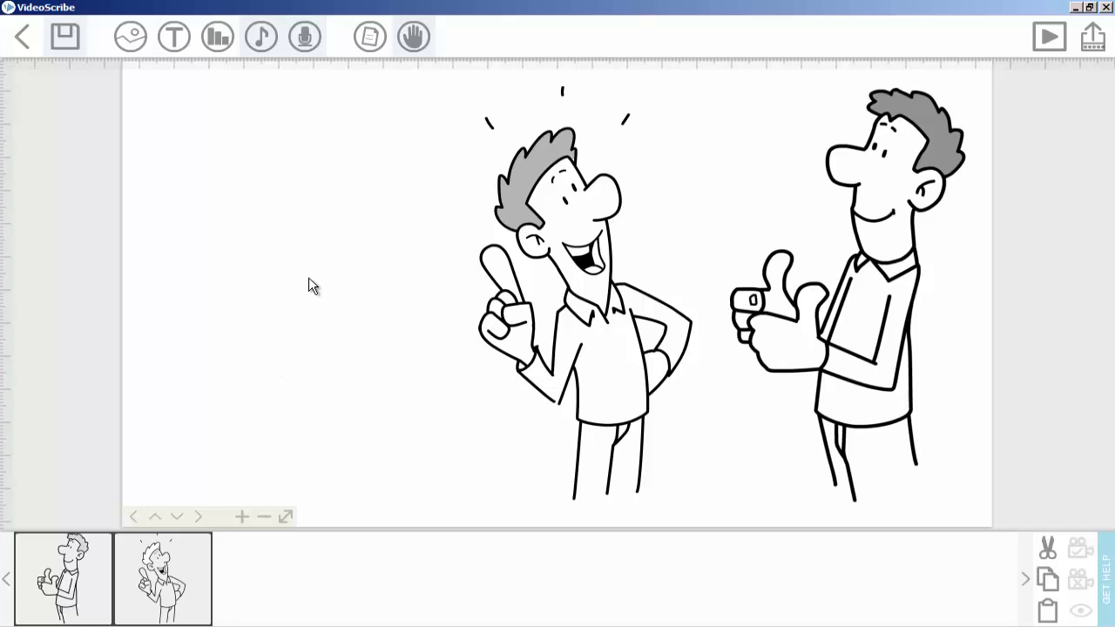
pyautogui.moveTo(279, 177)
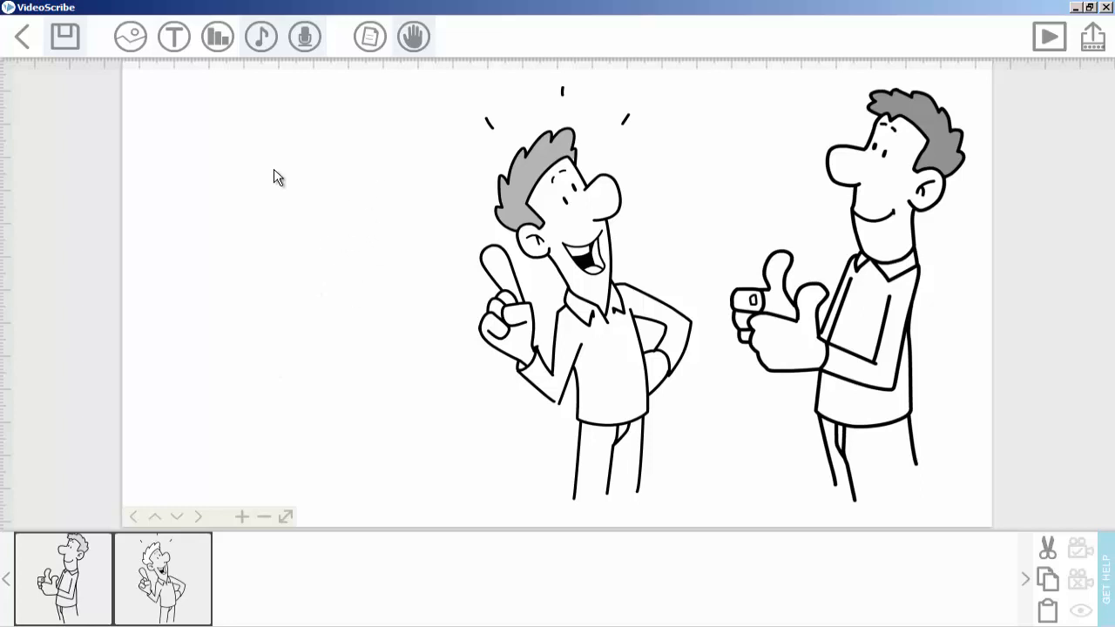
pyautogui.moveTo(167, 126)
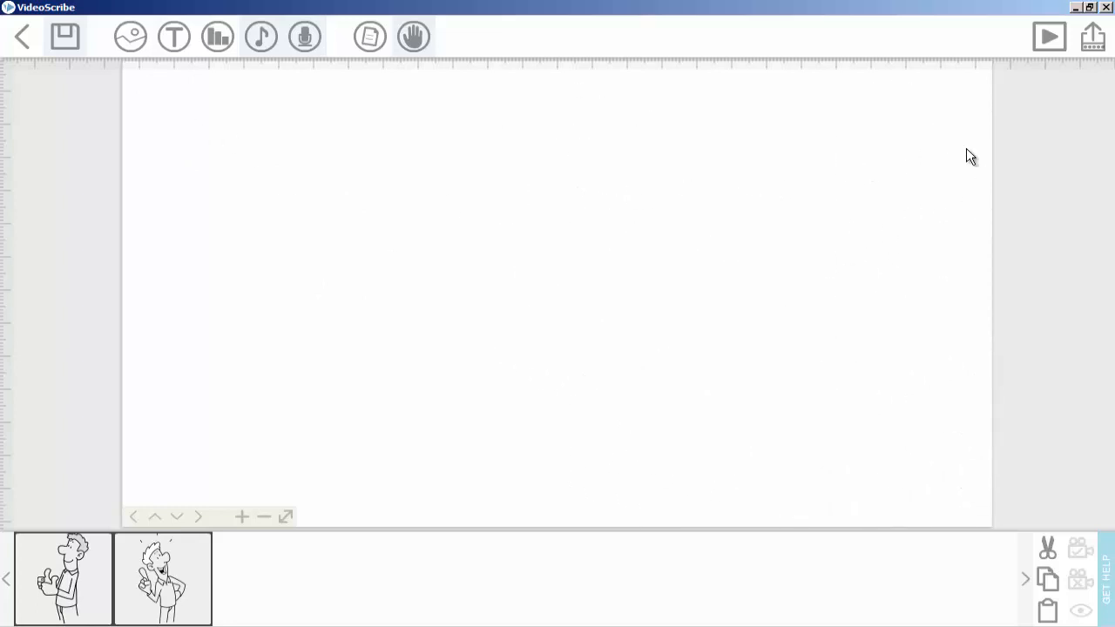
pyautogui.moveTo(975, 152)
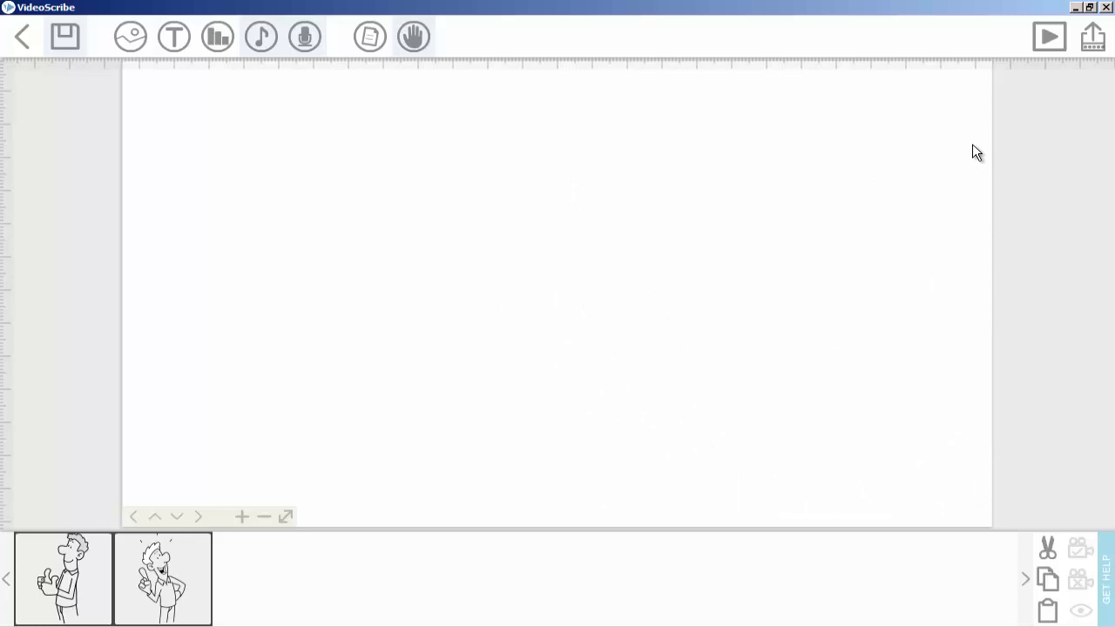
pyautogui.moveTo(970, 164)
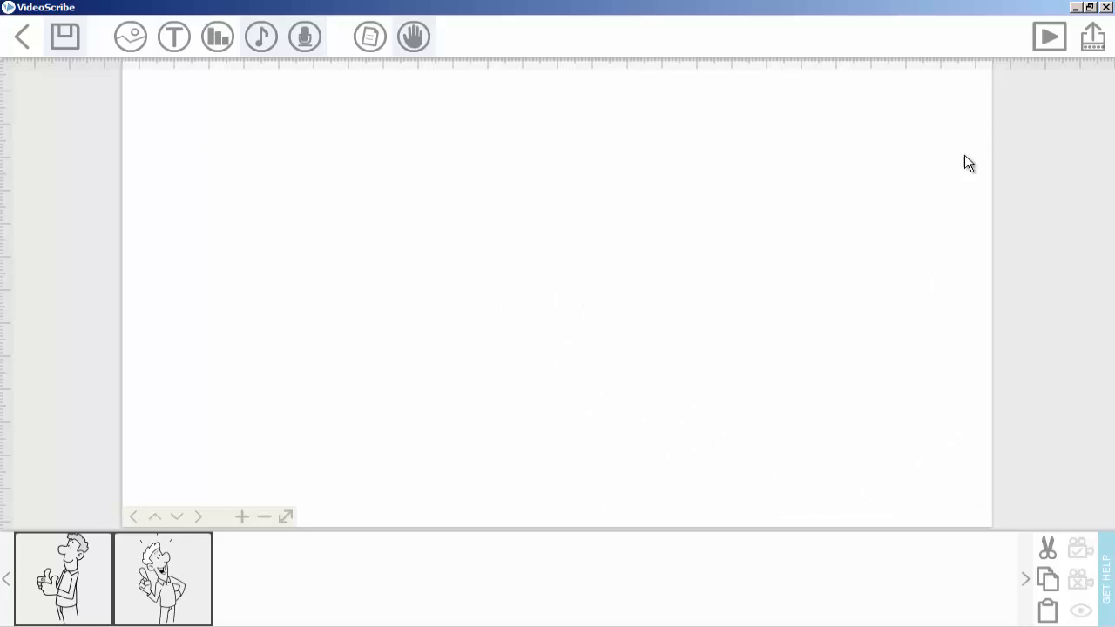
pyautogui.moveTo(757, 270)
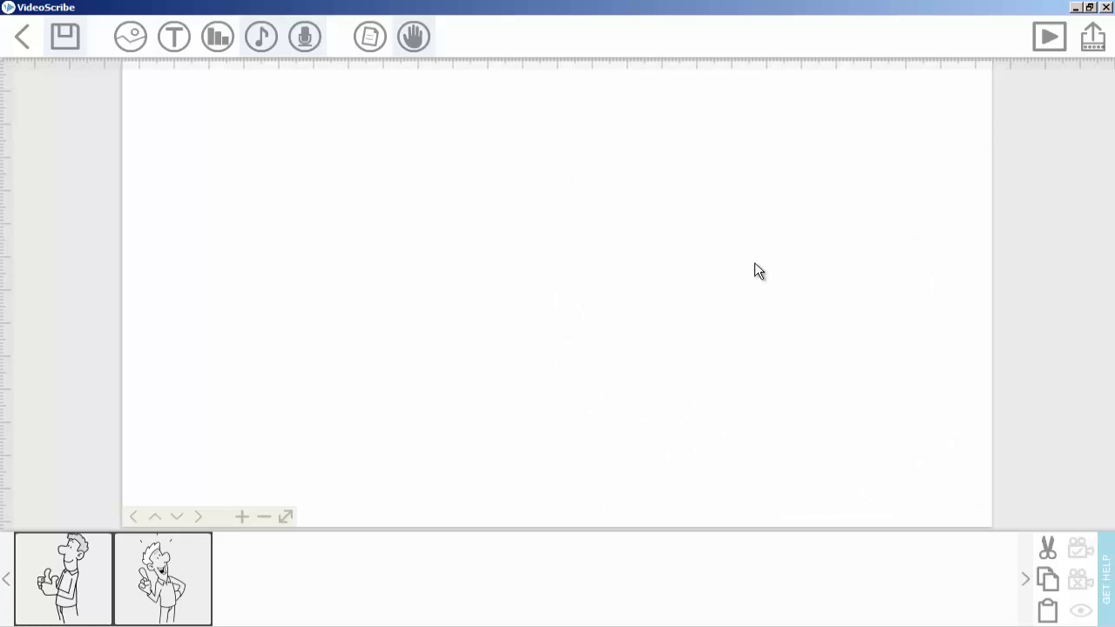
pyautogui.moveTo(705, 257)
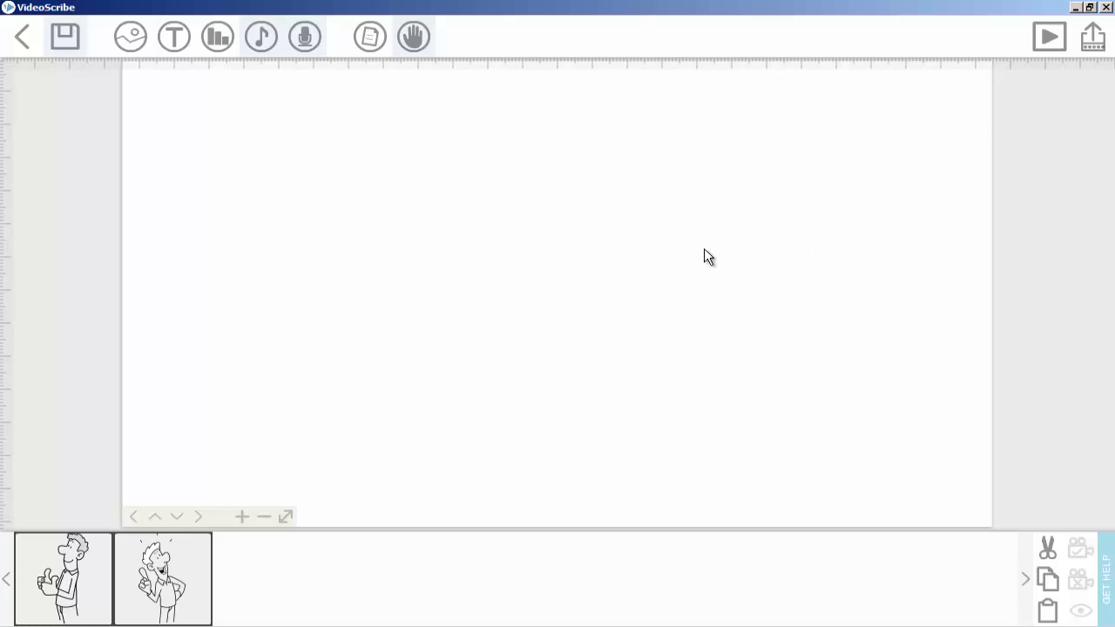
pyautogui.moveTo(514, 172)
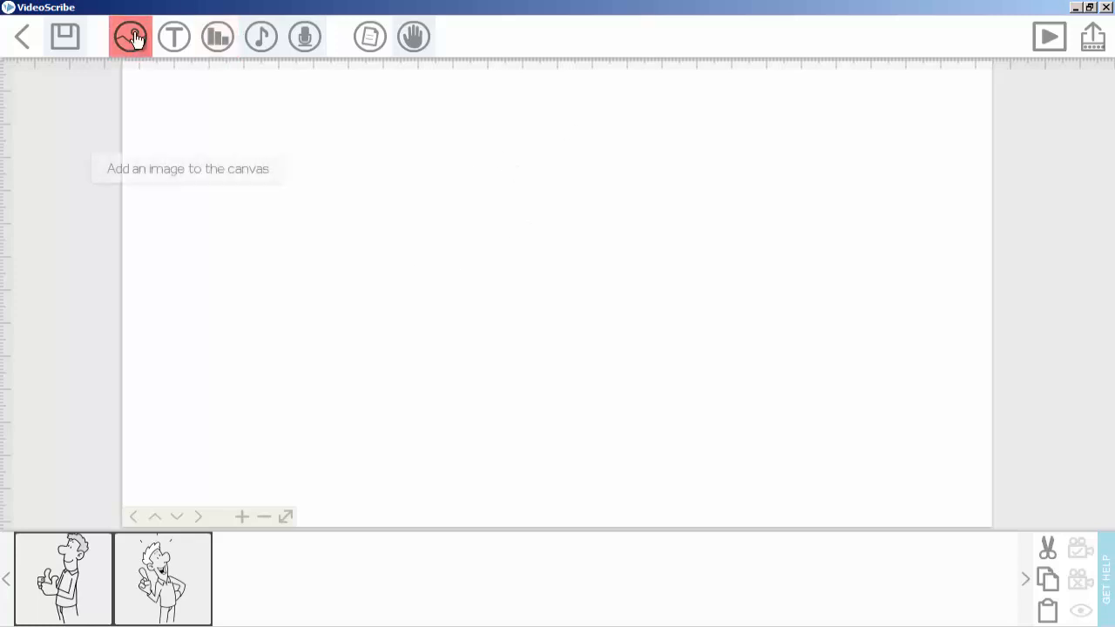
pyautogui.moveTo(240, 266)
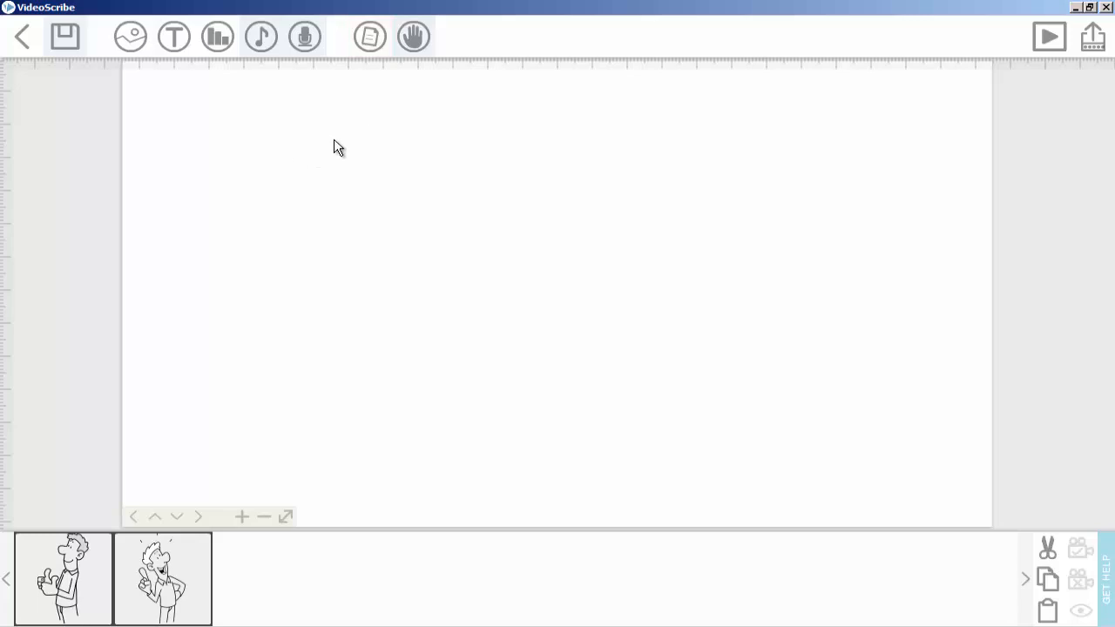
pyautogui.moveTo(451, 214)
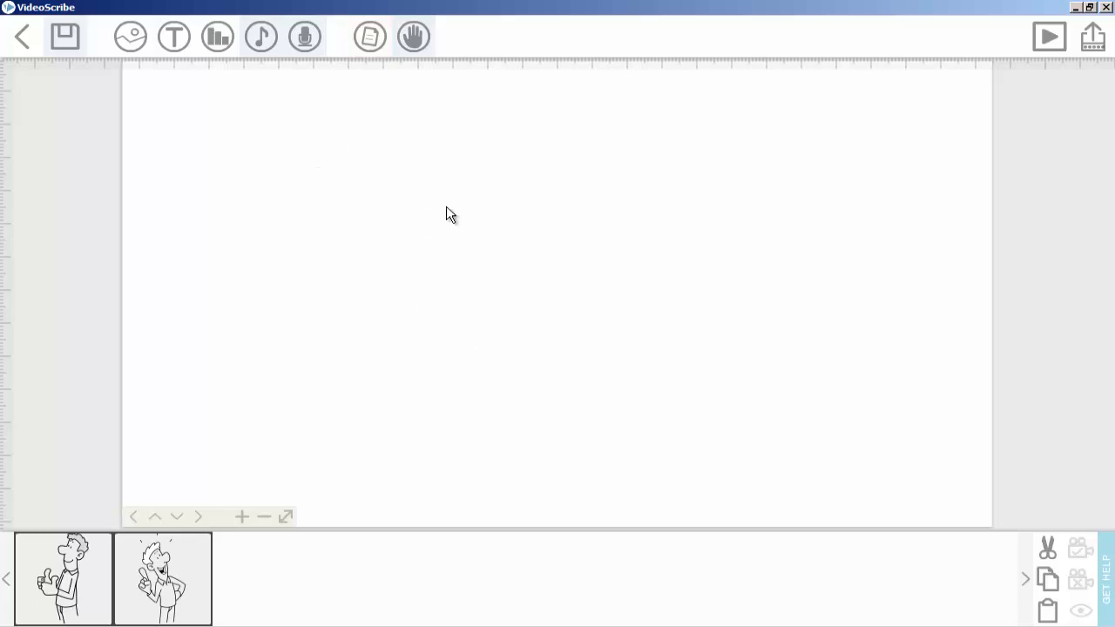
pyautogui.moveTo(1078, 559)
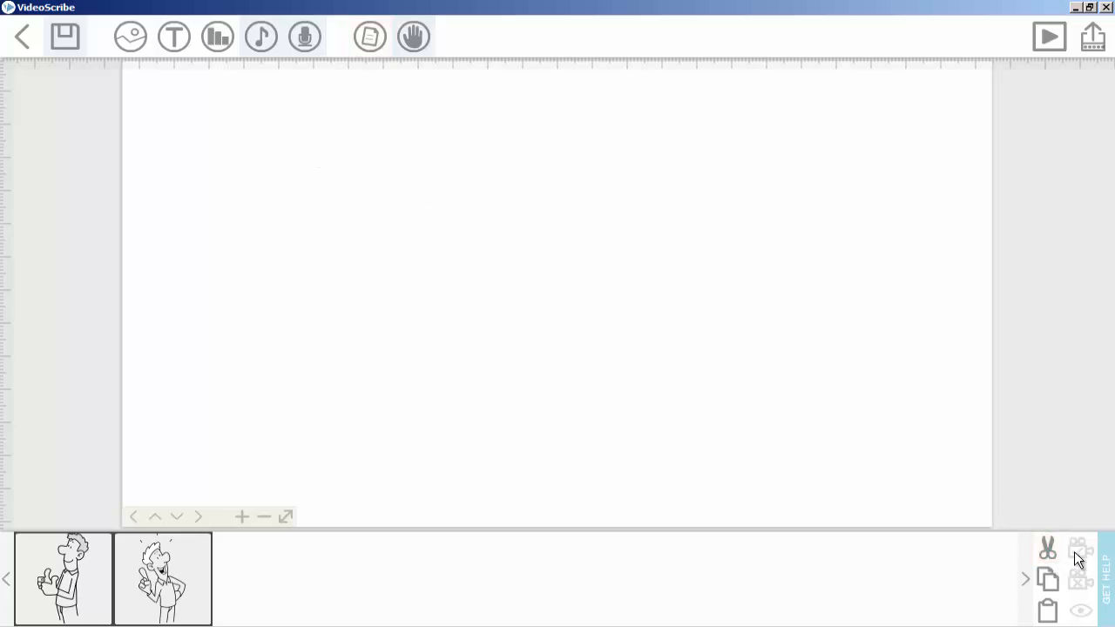